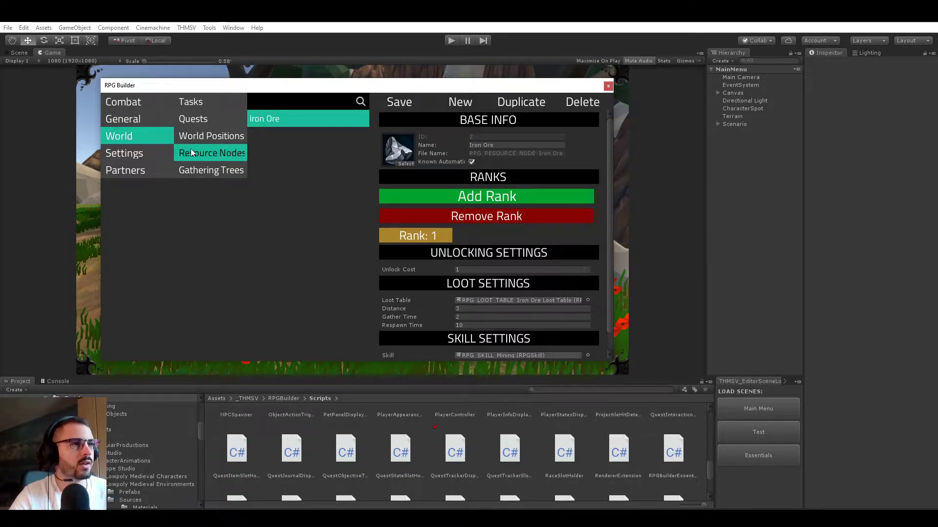
mouse_move(281, 165)
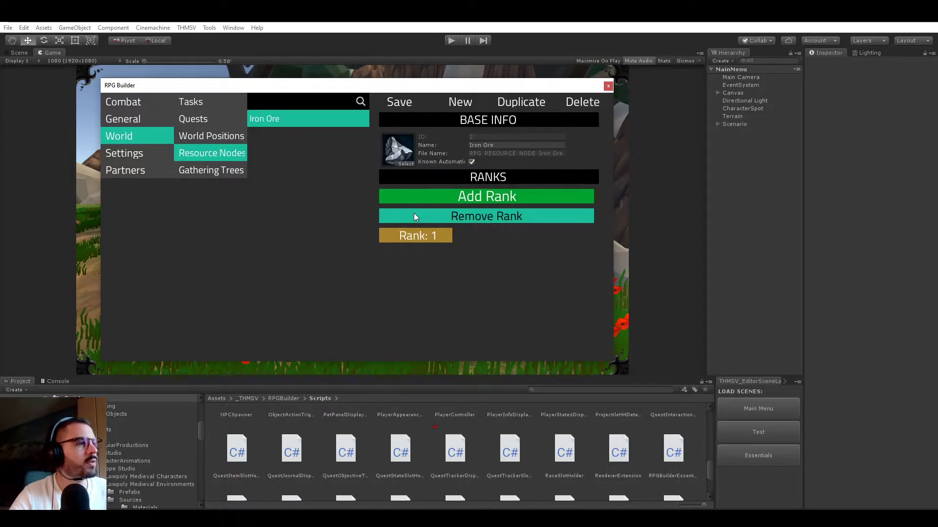
Browse the General, crafting recipe and Combat categories, then return to the Iron Ore node
left_click(122, 118)
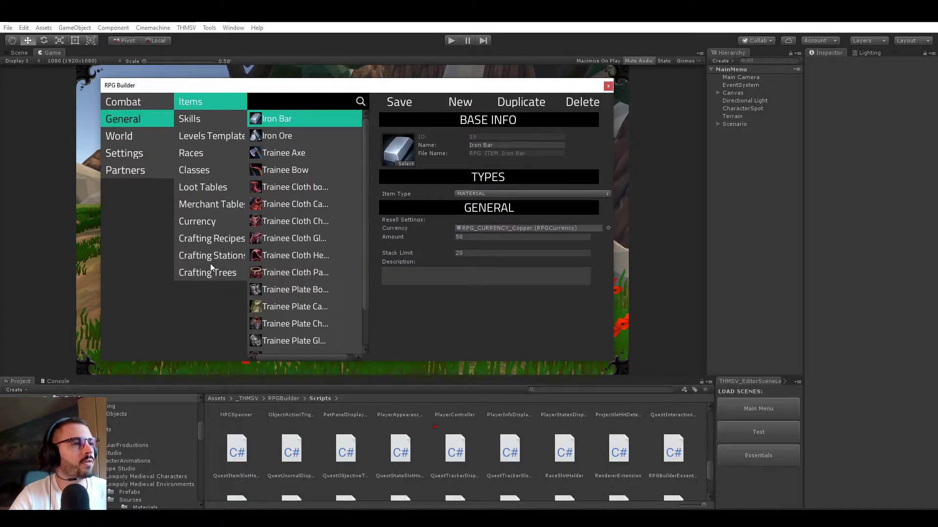
left_click(211, 237)
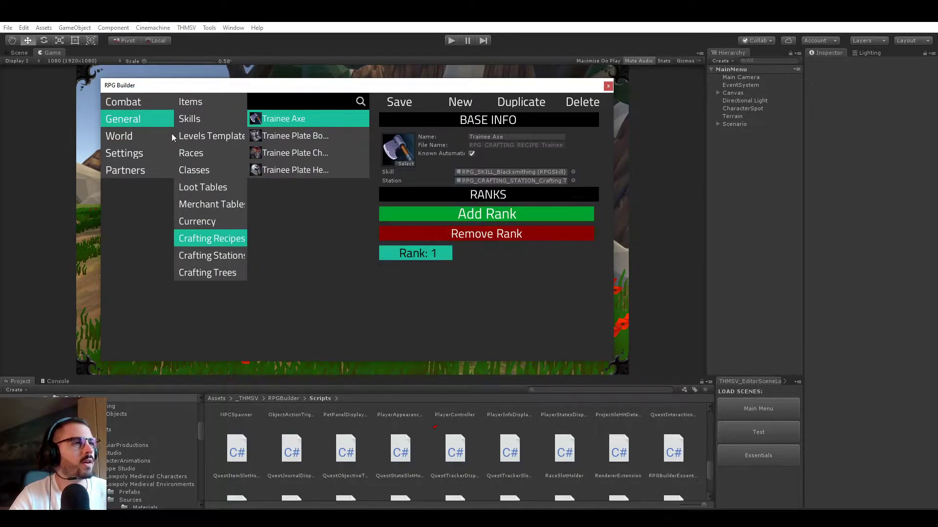
left_click(124, 101)
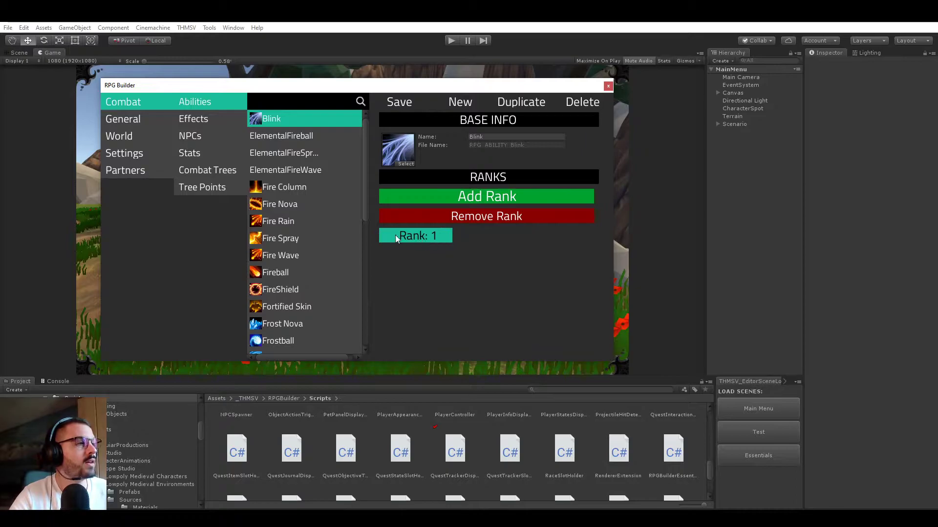
mouse_move(119, 136)
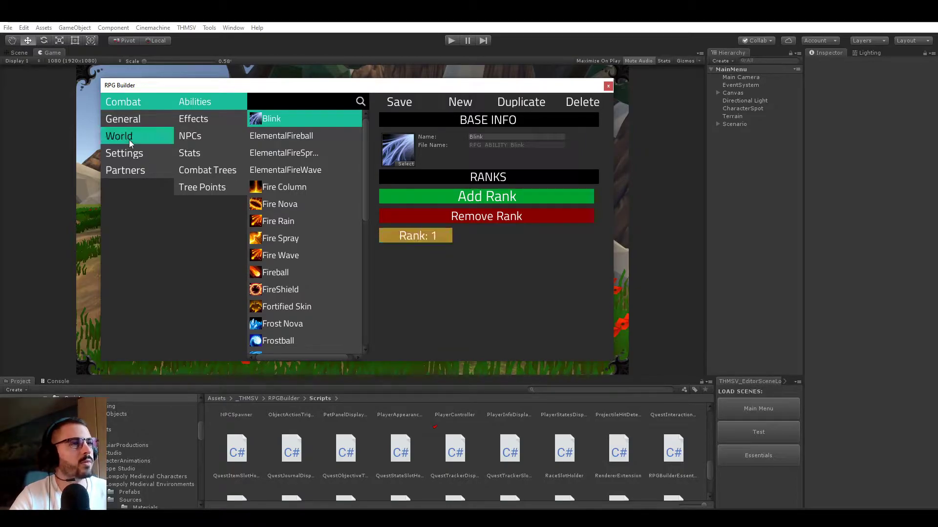
left_click(211, 153)
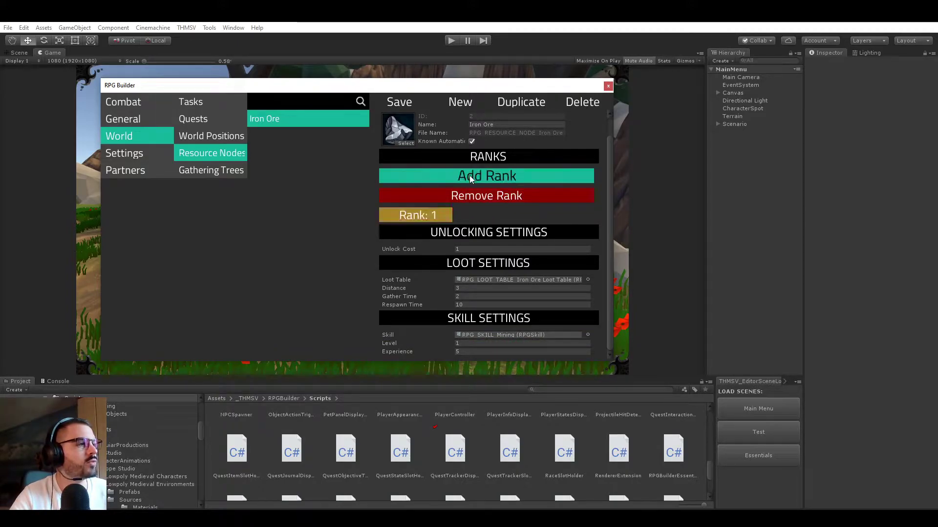
Add rank 2 copied from rank 1, with gather time 1 and respawn time 8
left_click(485, 175)
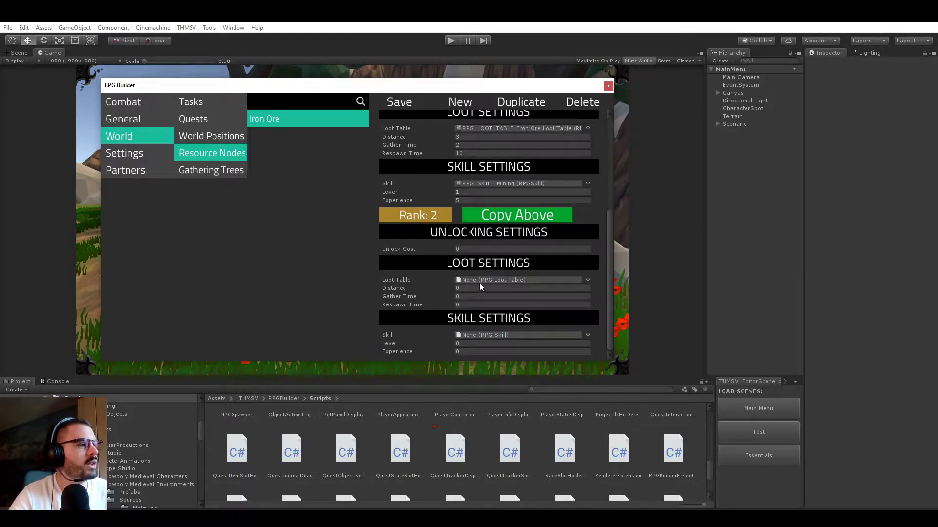
left_click(516, 215)
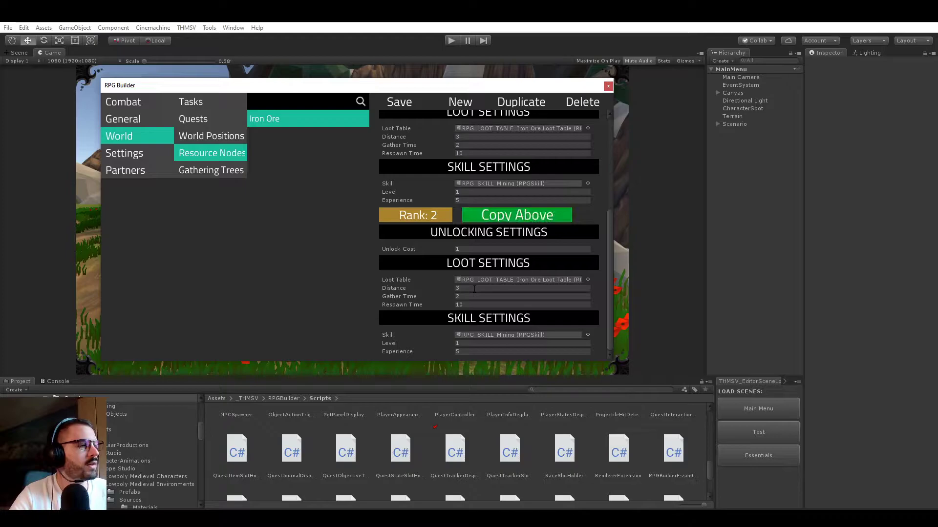
left_click(520, 296)
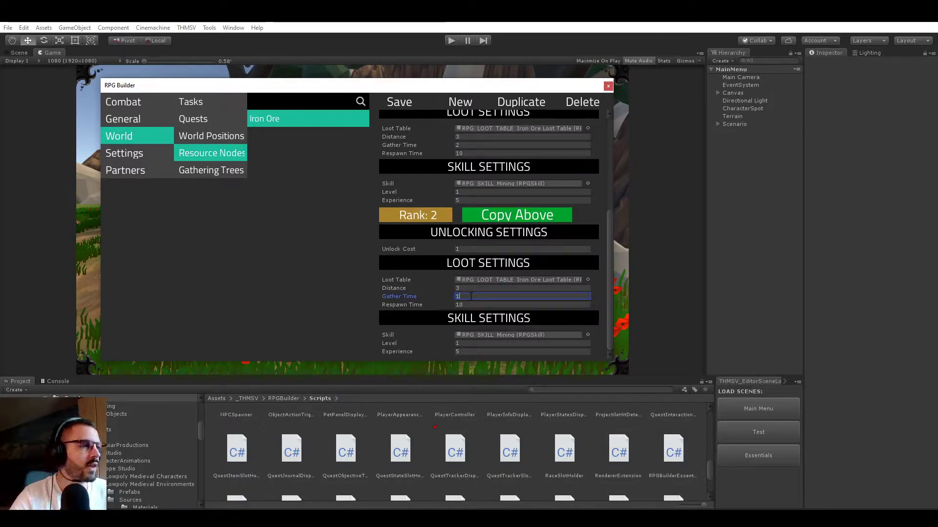
left_click(522, 304)
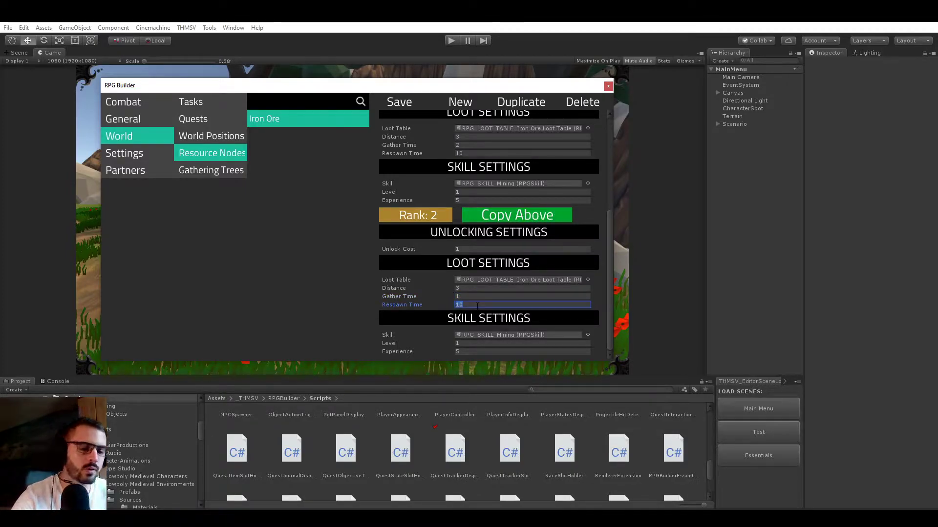
type("8")
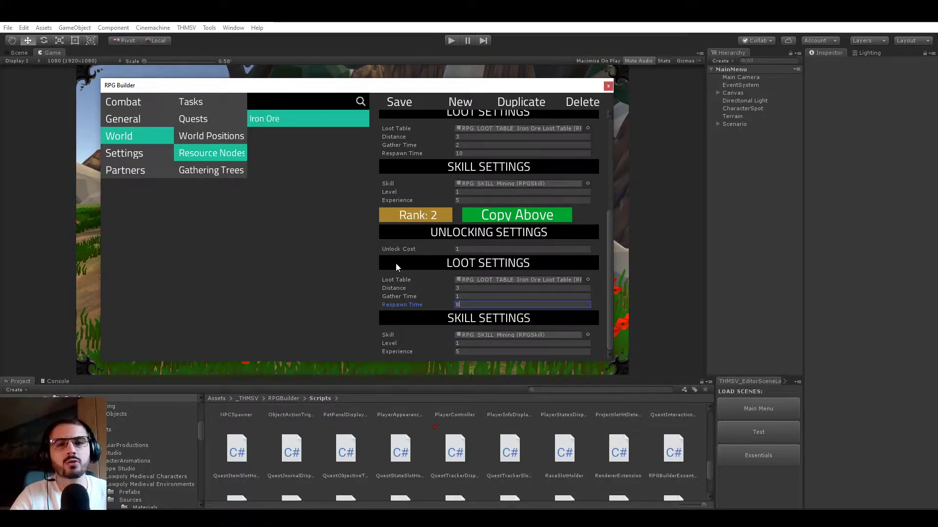
mouse_move(430, 253)
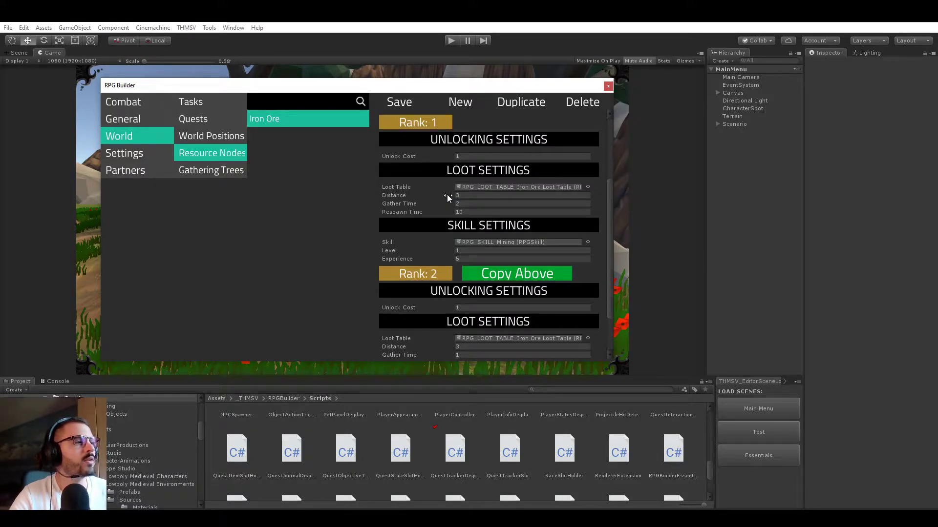
scroll("down", 3)
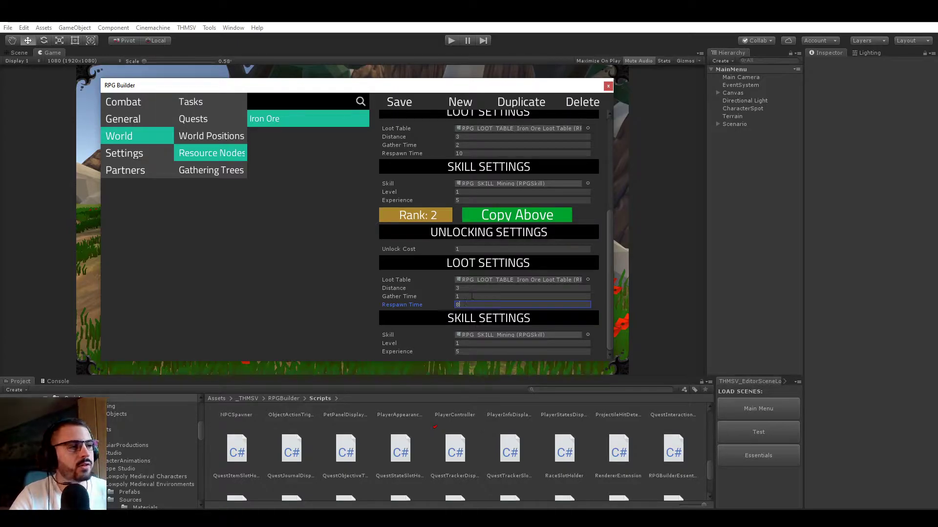
left_click(521, 296)
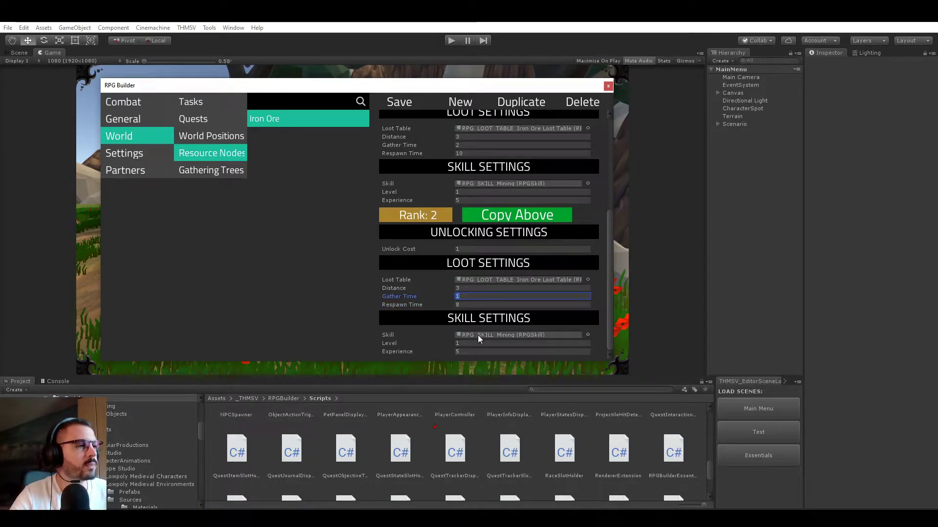
left_click(520, 352)
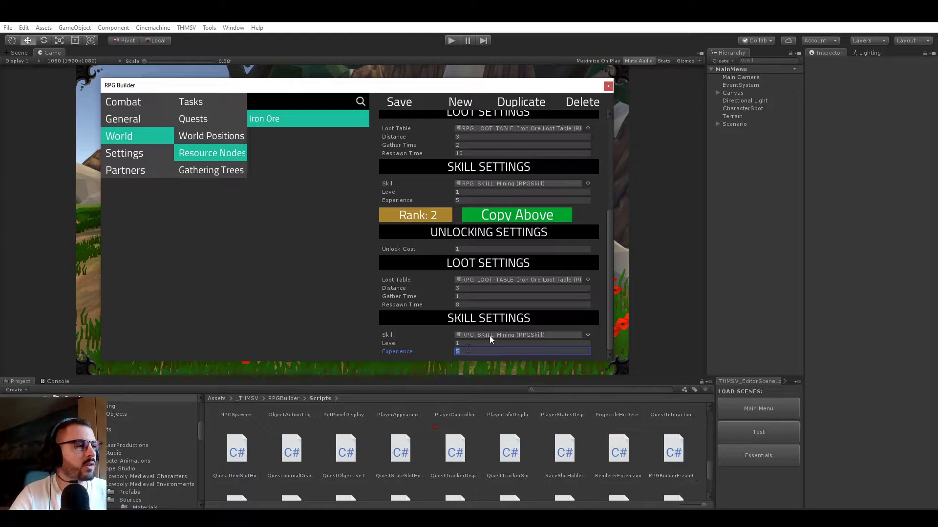
mouse_move(506, 285)
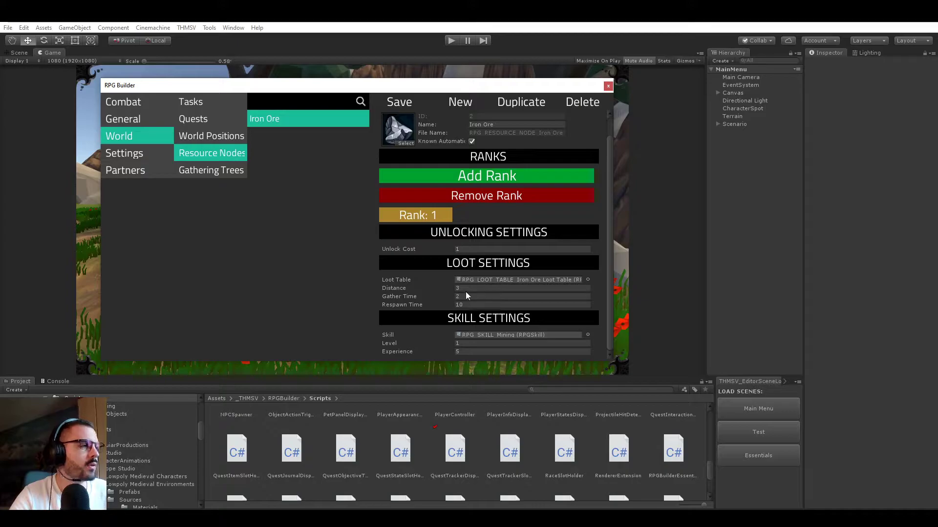
left_click(521, 288)
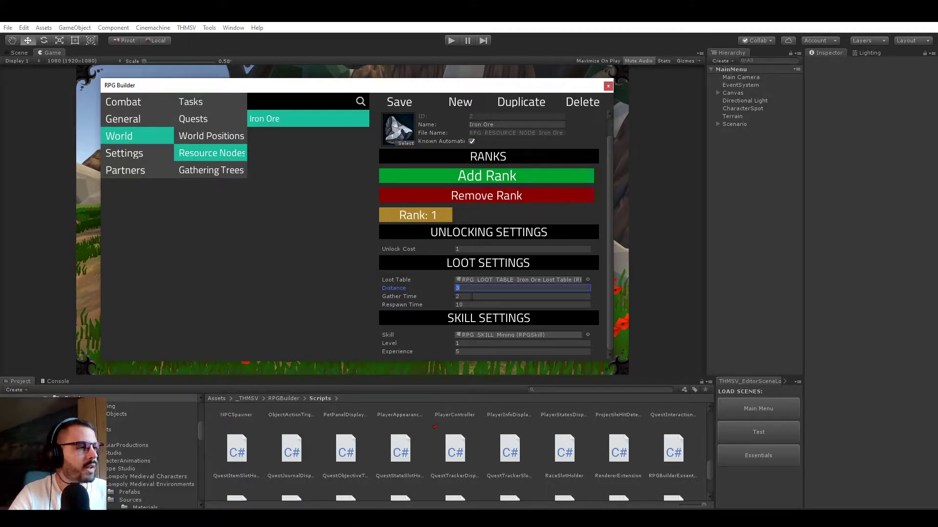
left_click(523, 296)
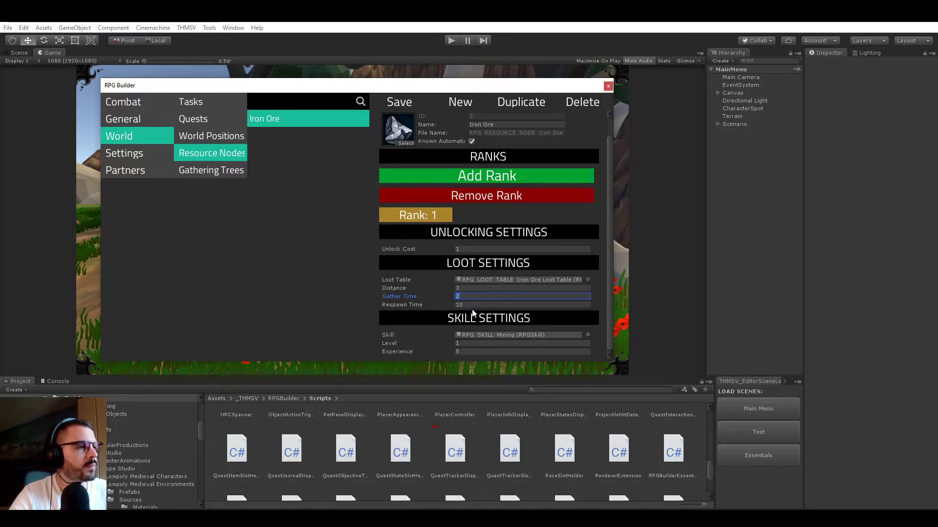
left_click(521, 304)
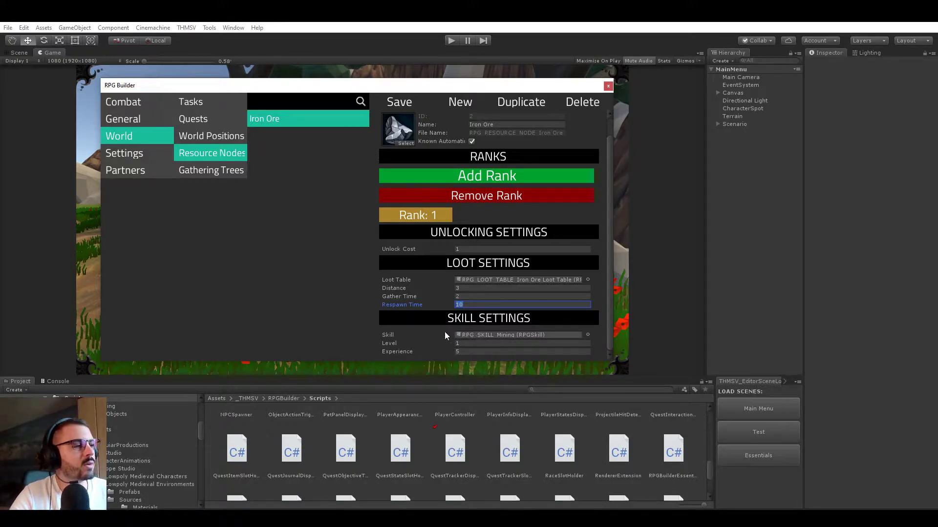
mouse_move(431, 336)
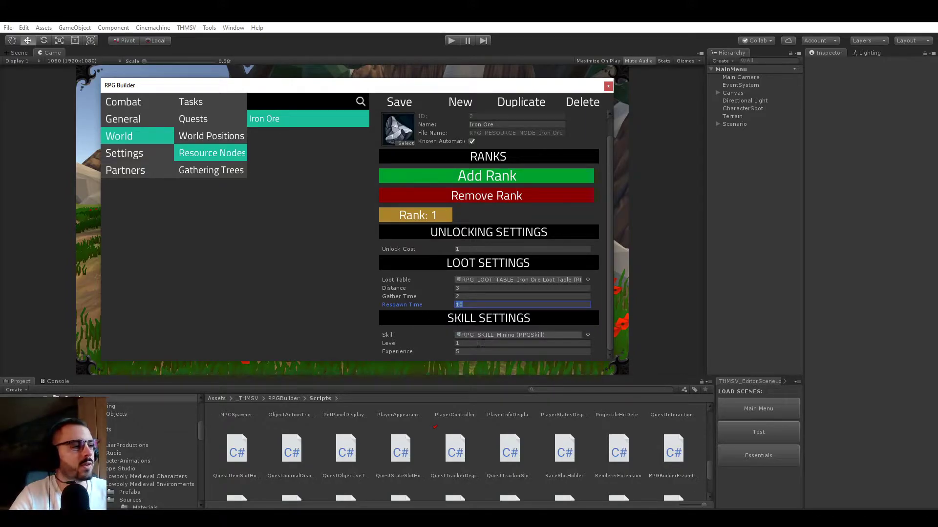
left_click(522, 343)
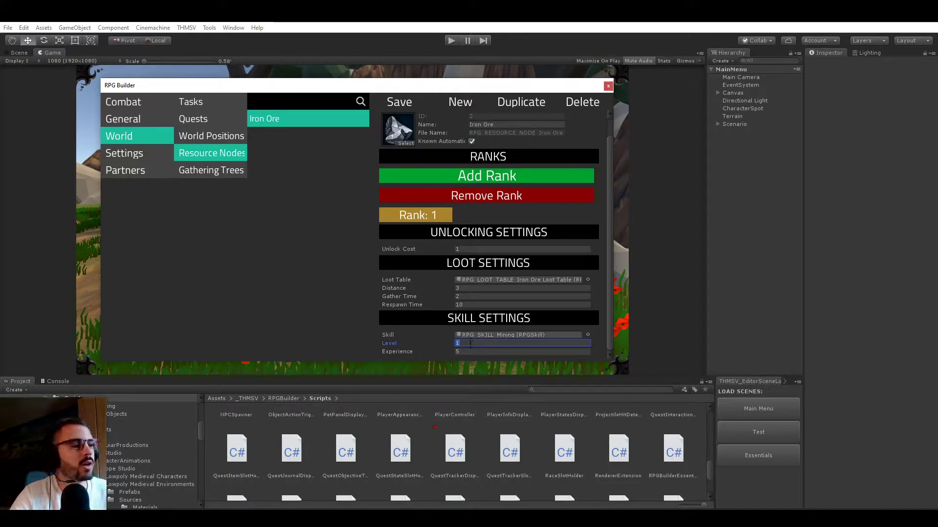
type("50")
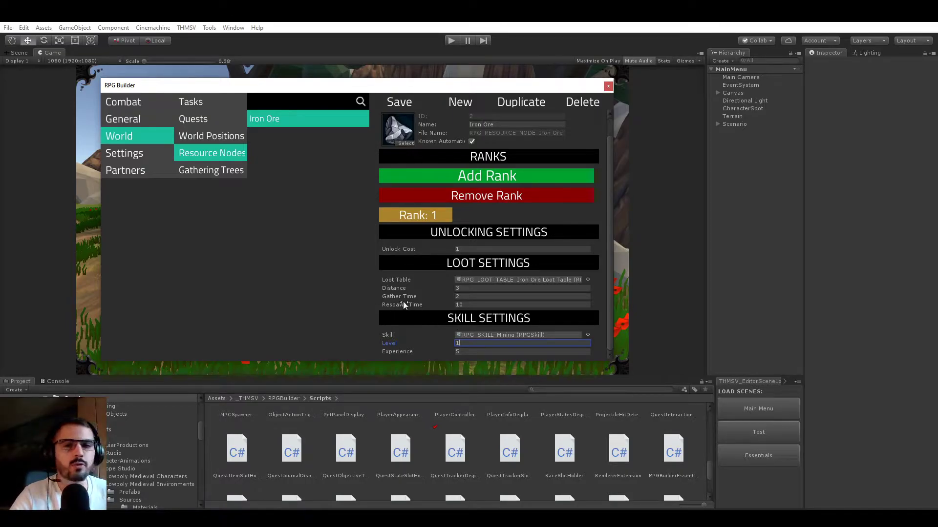
left_click(522, 352)
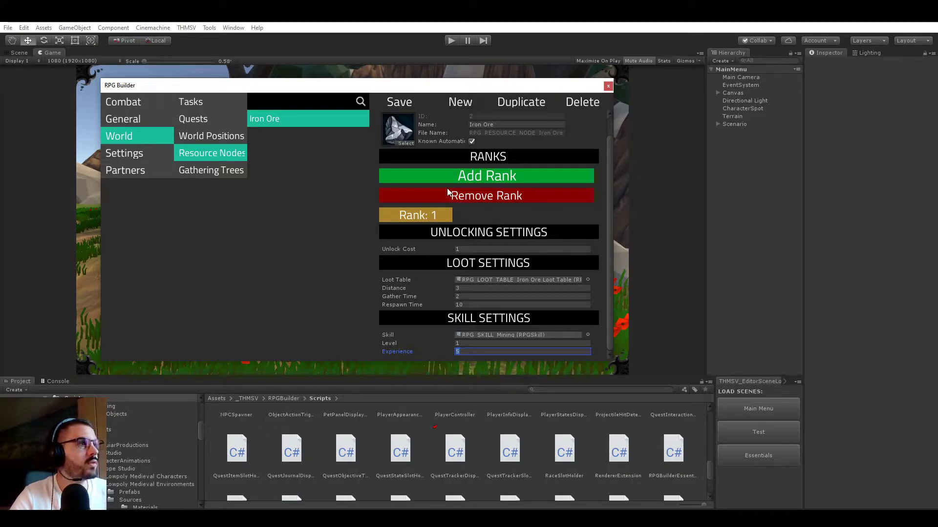
mouse_move(485, 210)
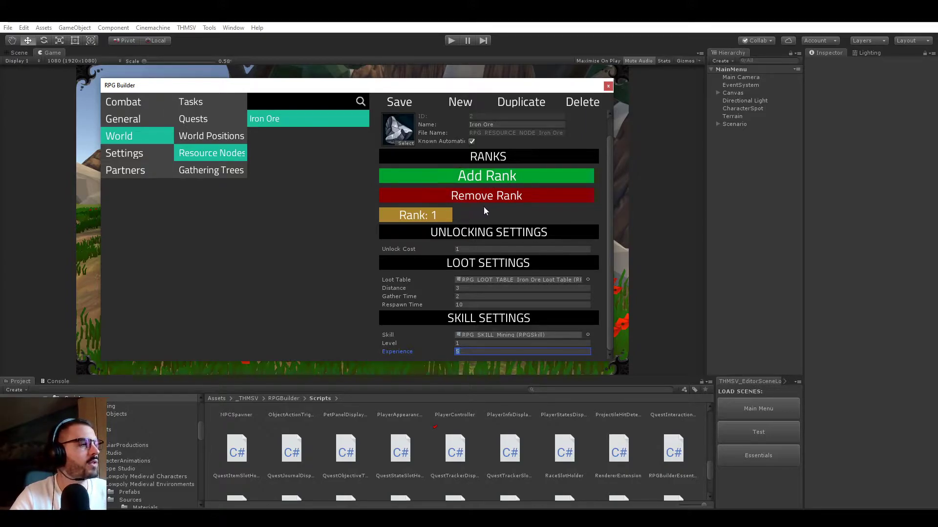
left_click(485, 175)
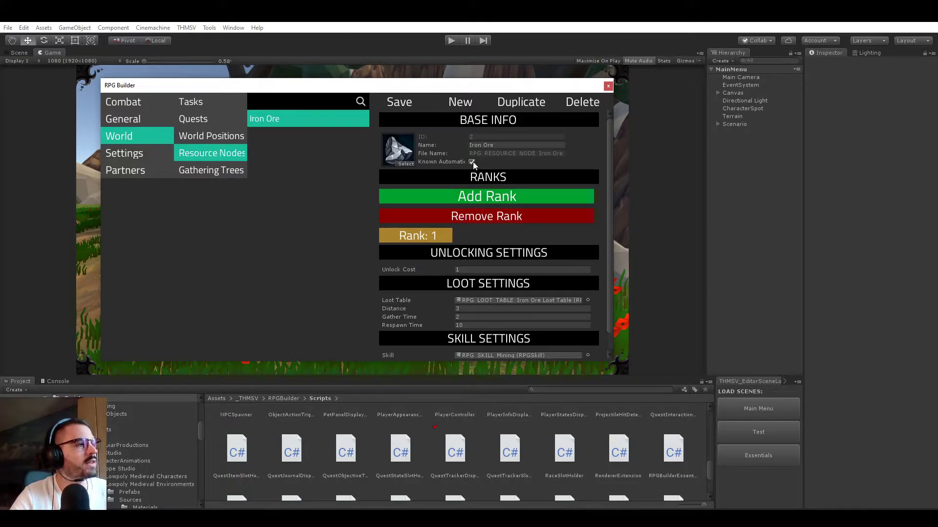
Toggle Known Automatically on Iron Ore, glance at crafting recipes, and return to the node
left_click(472, 161)
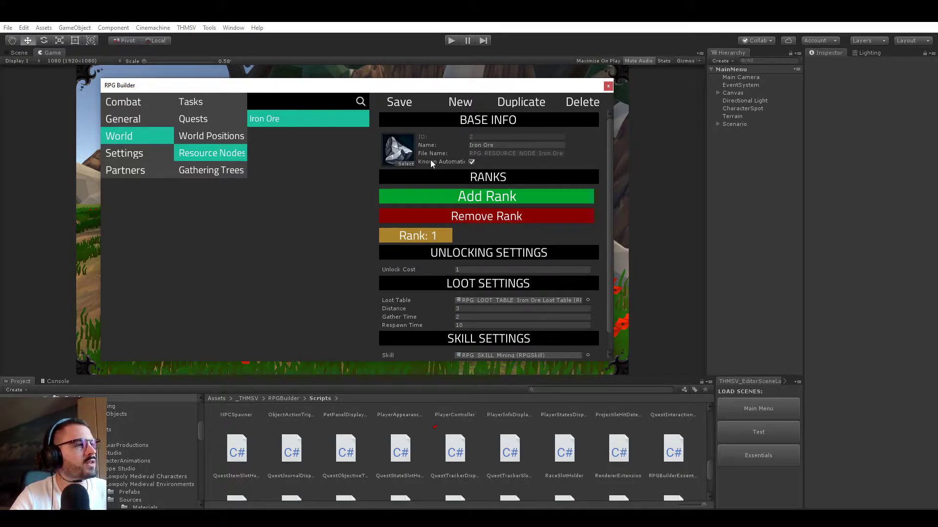
left_click(122, 119)
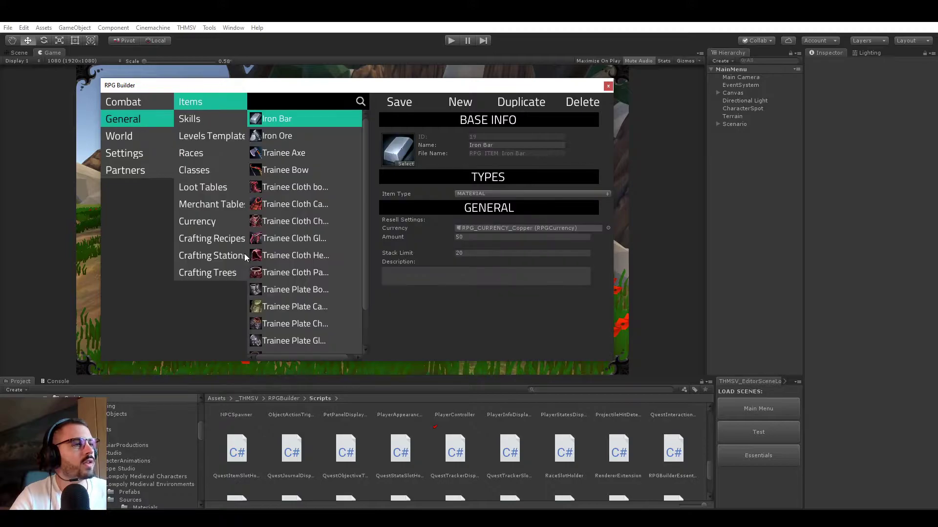
left_click(211, 237)
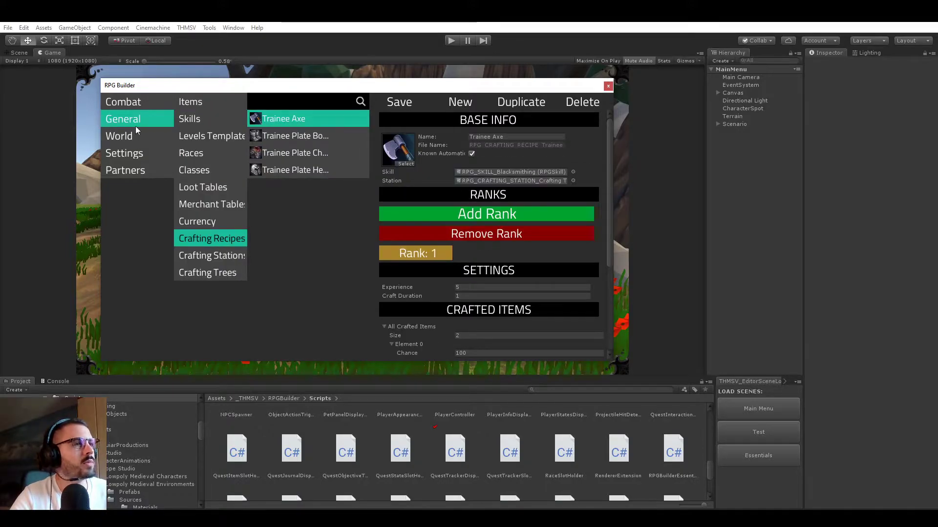
left_click(119, 135)
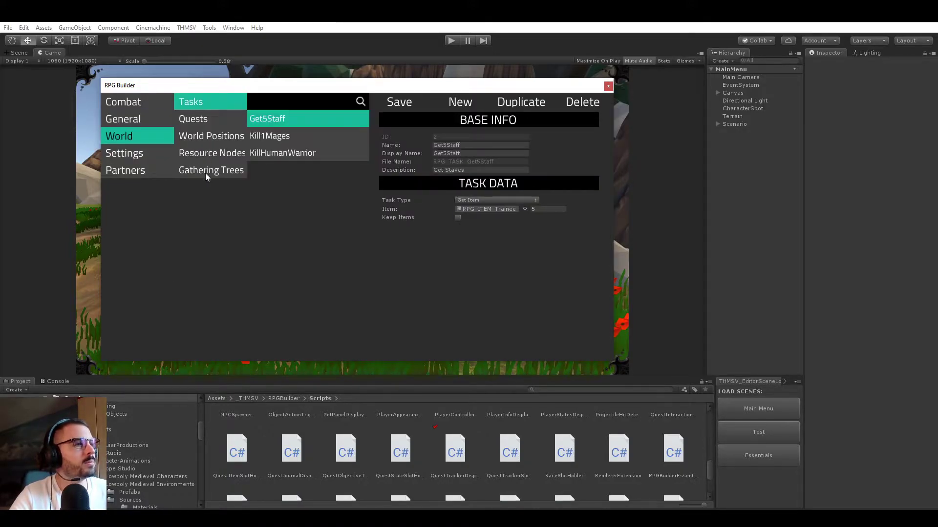
left_click(211, 152)
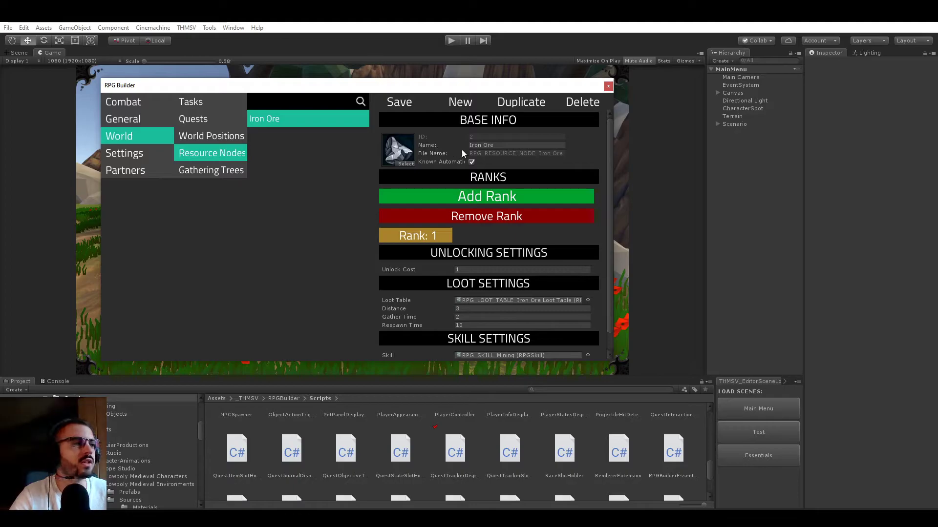
mouse_move(488, 177)
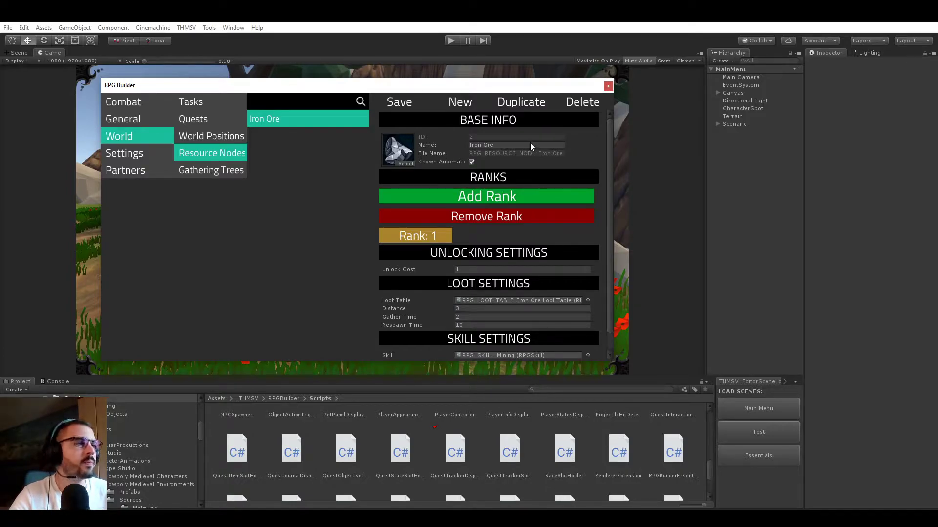
mouse_move(455, 155)
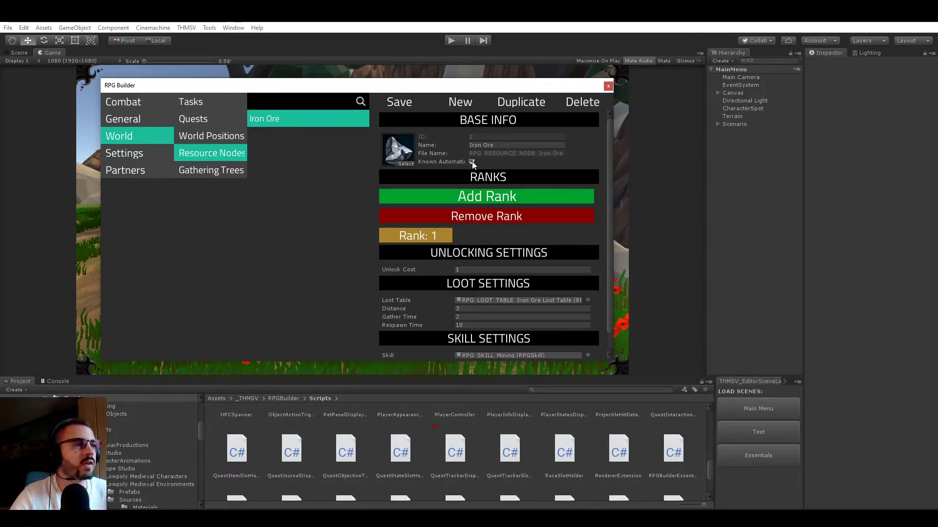
left_click(472, 162)
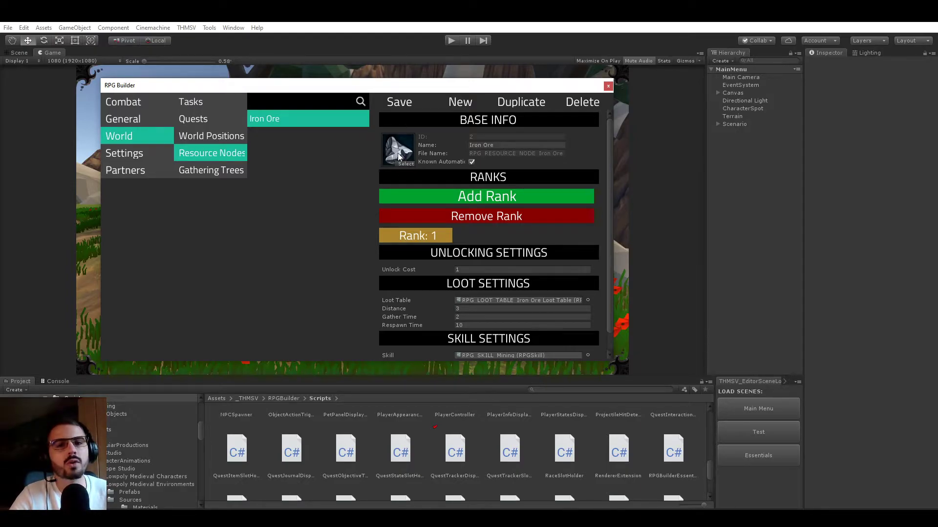
mouse_move(445, 157)
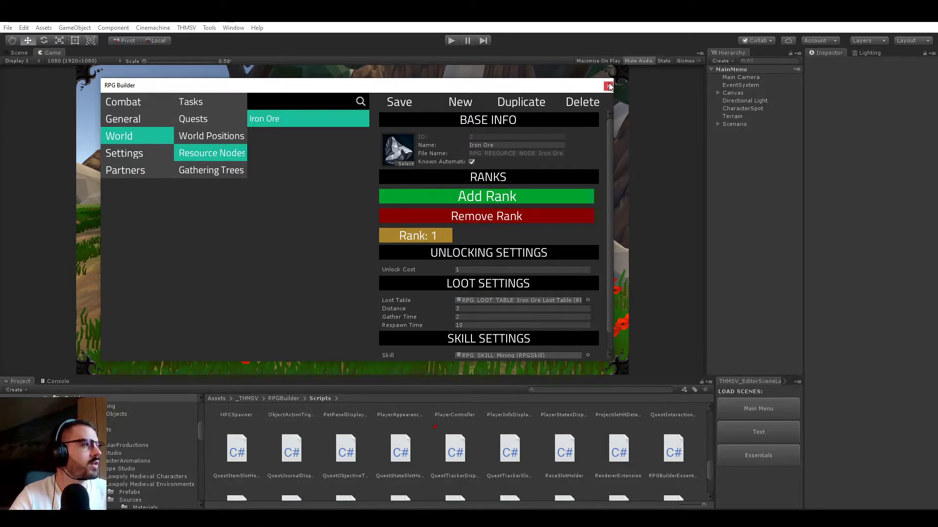
mouse_move(243, 154)
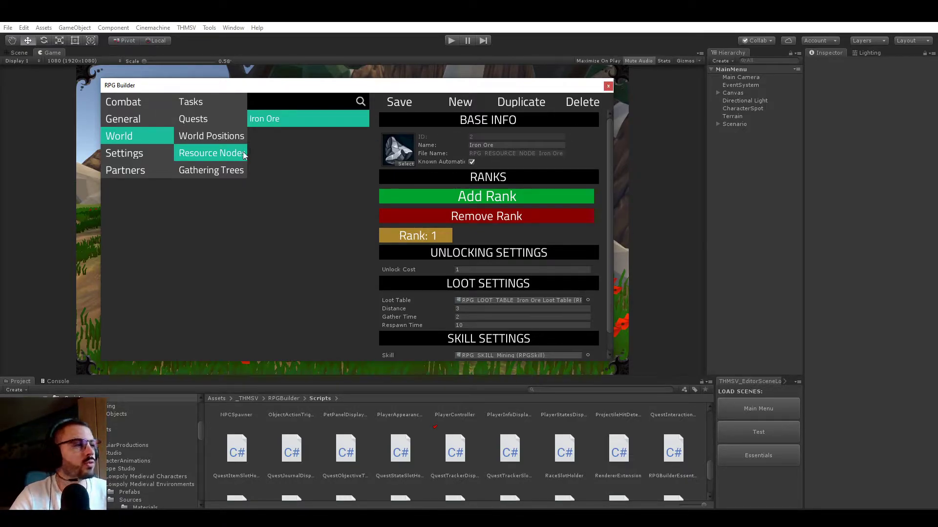
Add RPG_RESOURCE_NODE_Iron Ore to the Mining gathering tree at tier 0, row 0
left_click(210, 170)
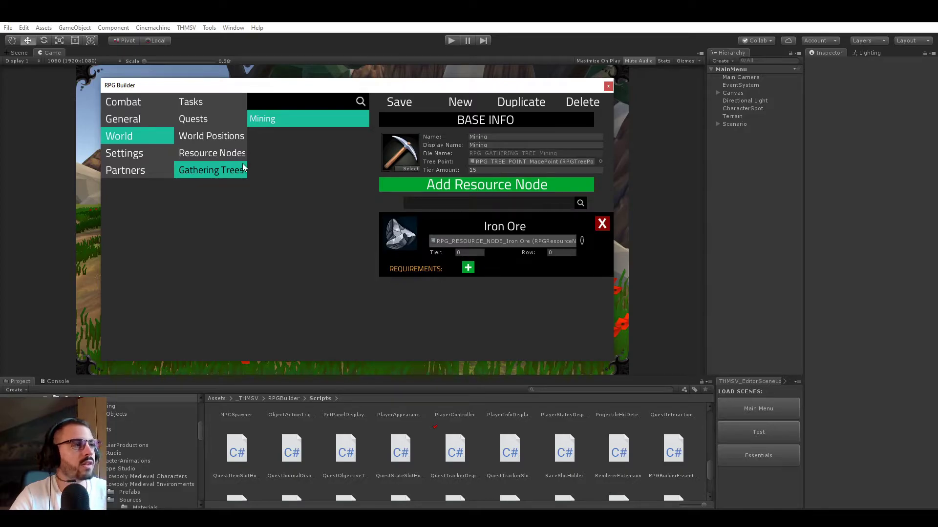
mouse_move(213, 153)
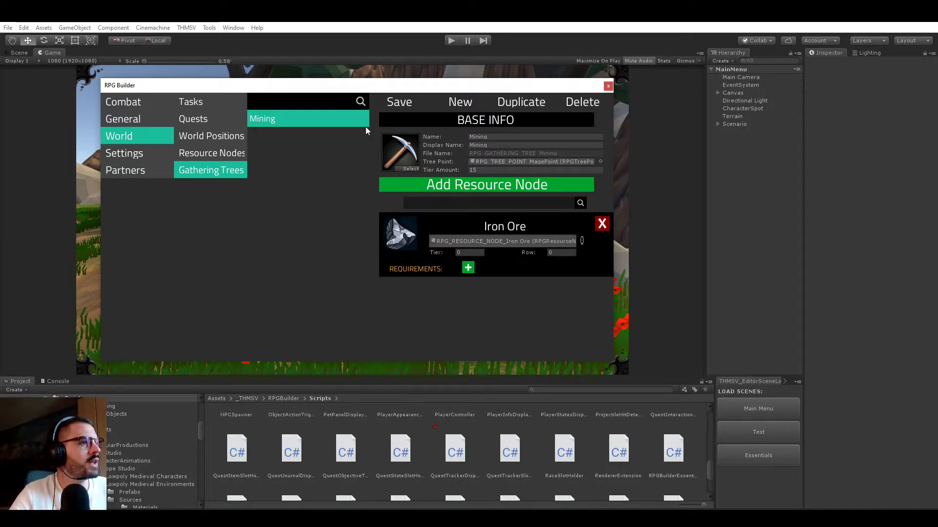
mouse_move(504, 161)
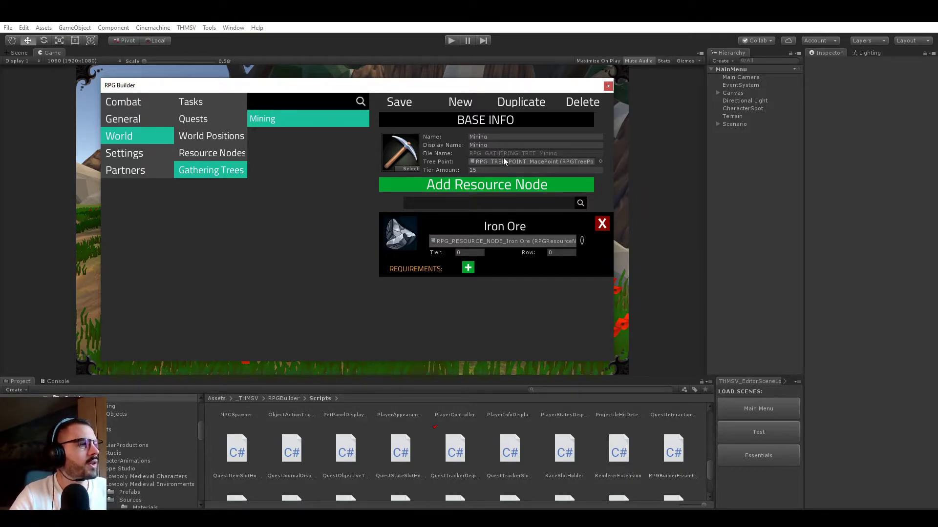
mouse_move(327, 146)
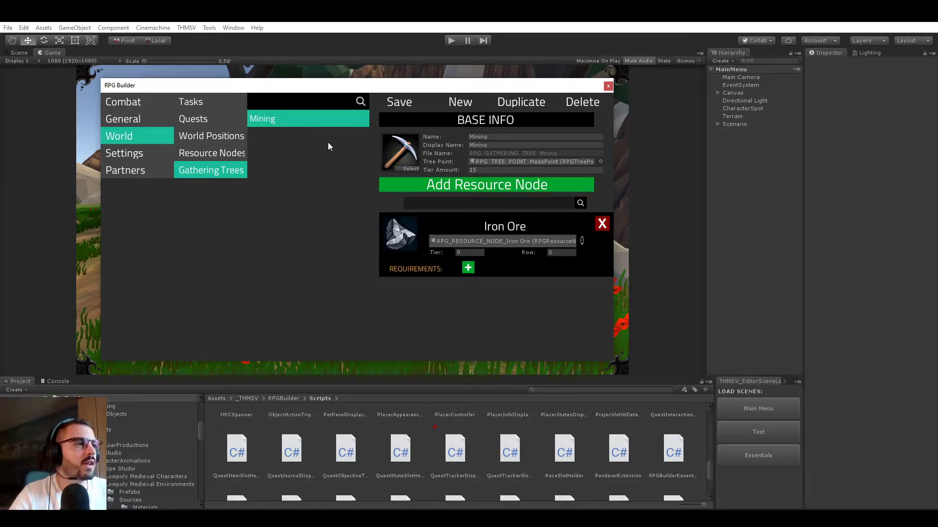
mouse_move(512, 164)
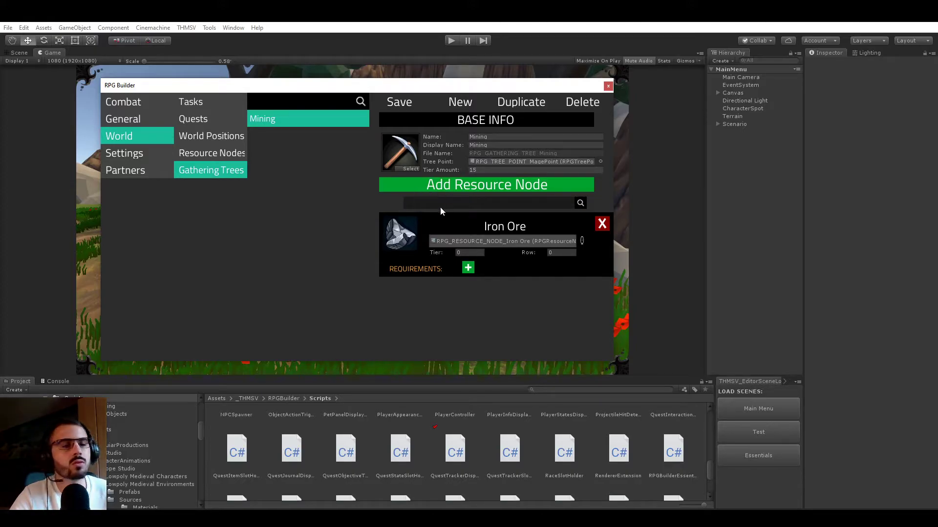
mouse_move(467, 210)
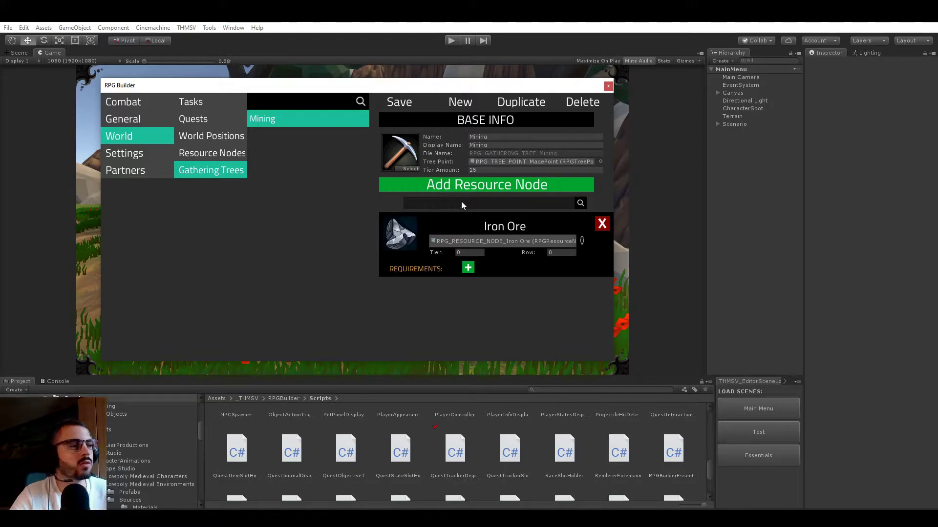
mouse_move(493, 232)
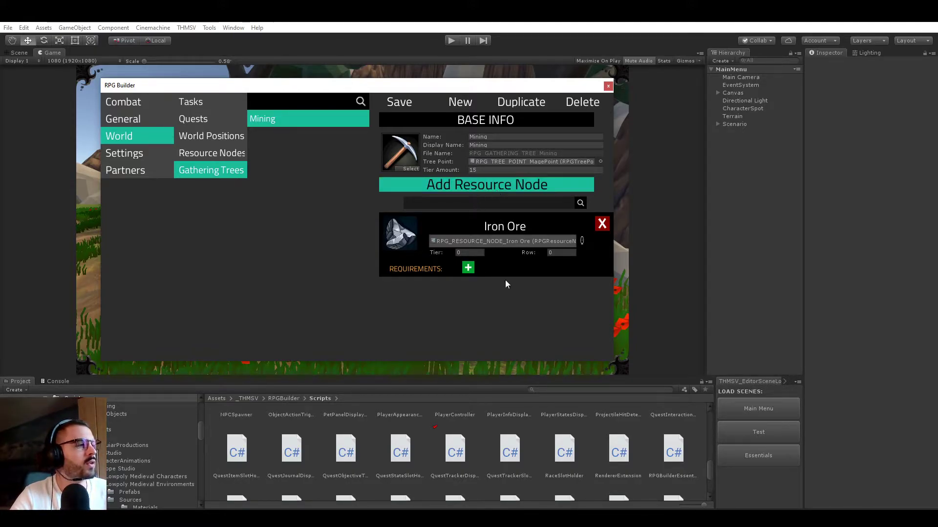
mouse_move(527, 242)
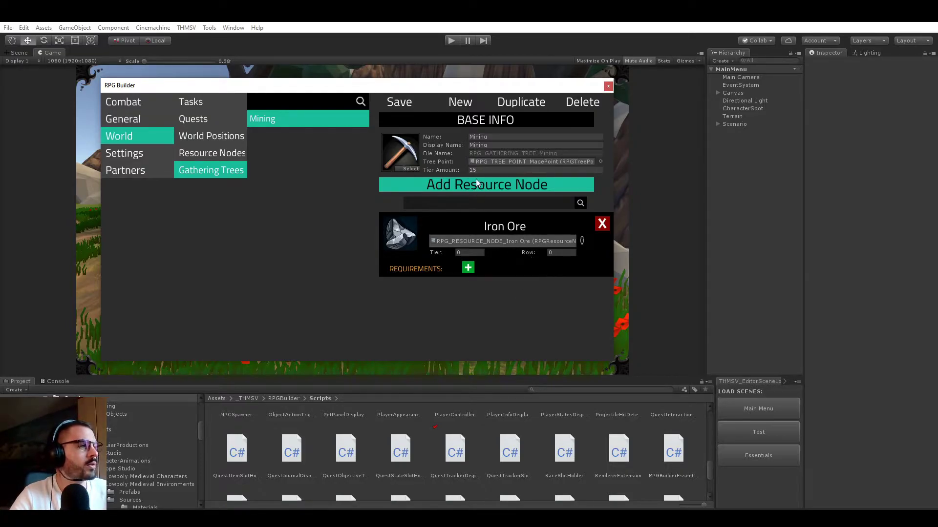
left_click(581, 240)
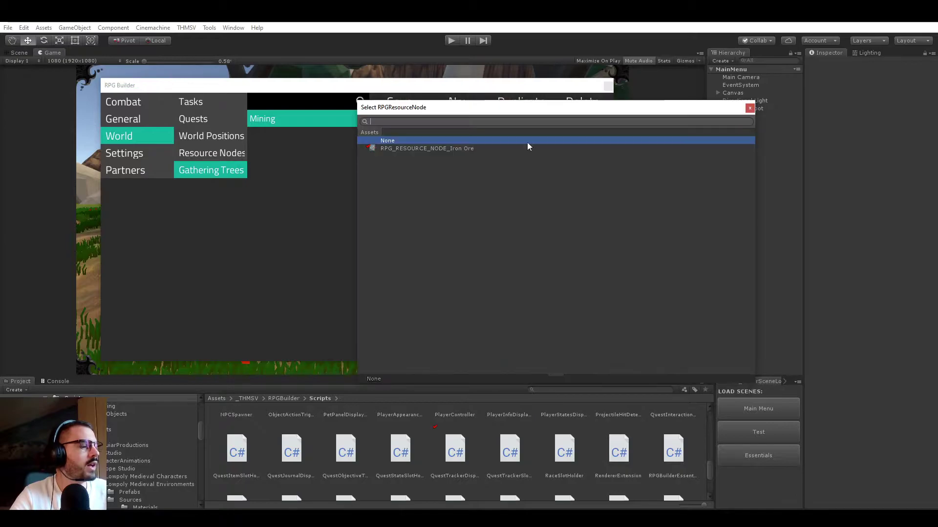
left_click(427, 149)
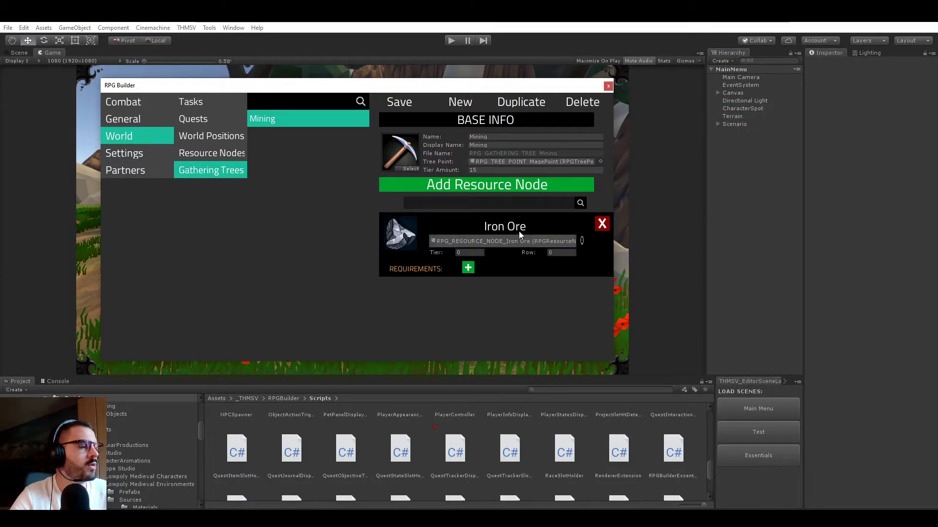
mouse_move(399, 187)
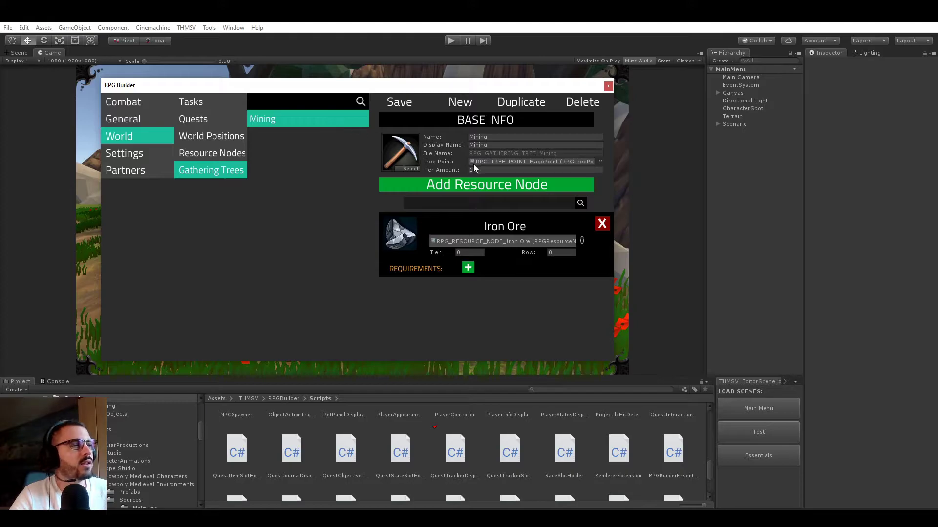
type("15")
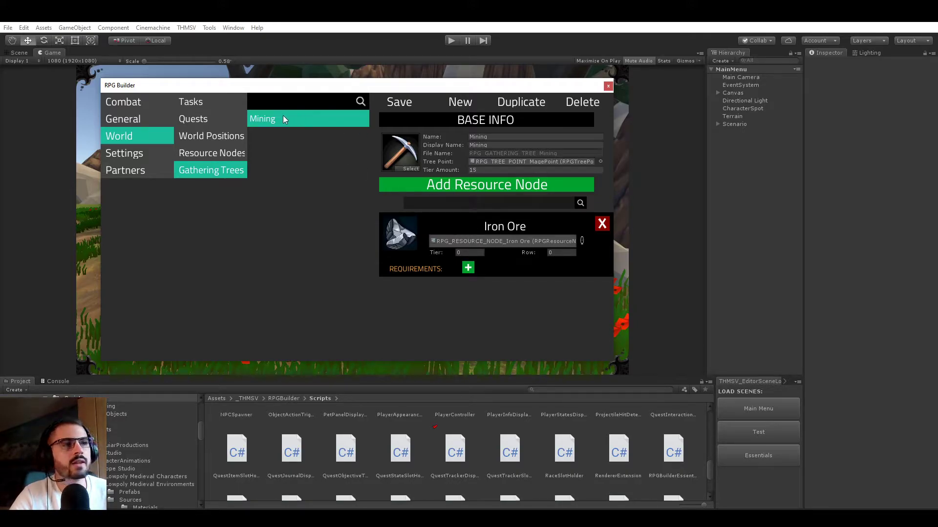
mouse_move(332, 140)
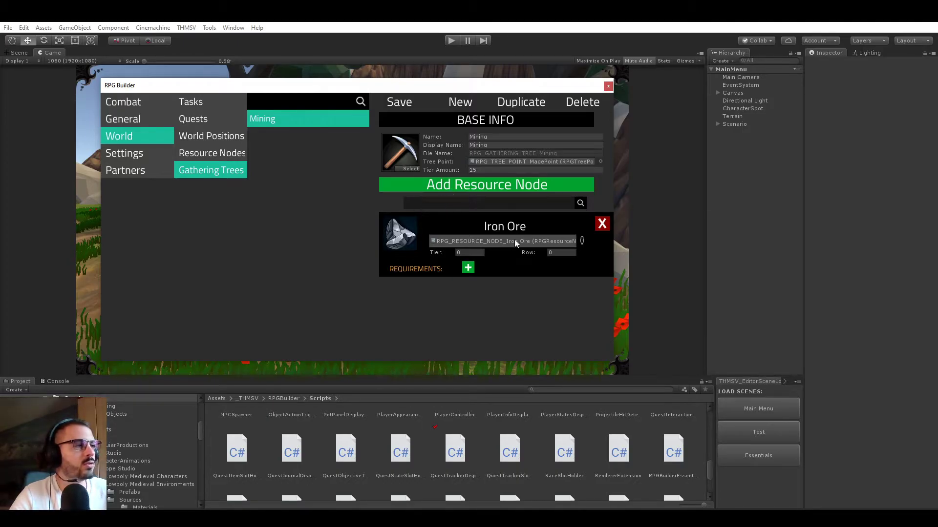
mouse_move(471, 233)
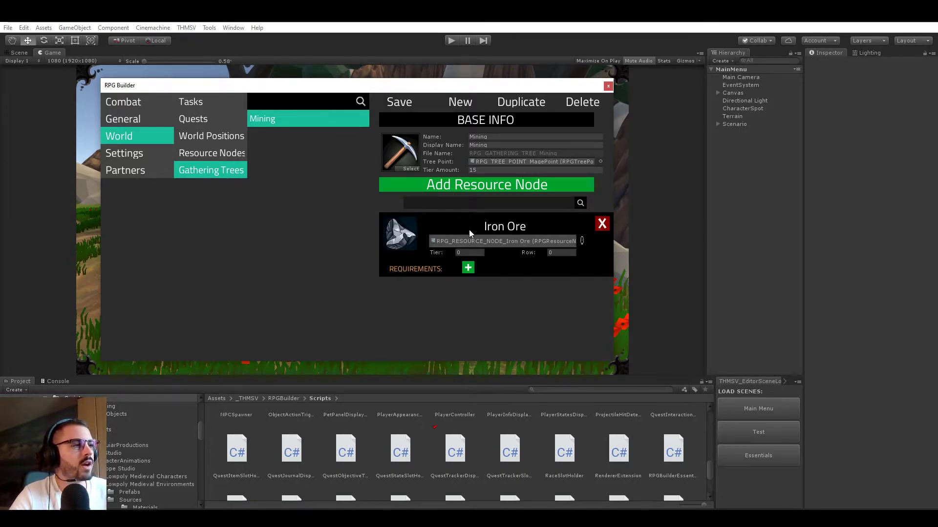
mouse_move(348, 141)
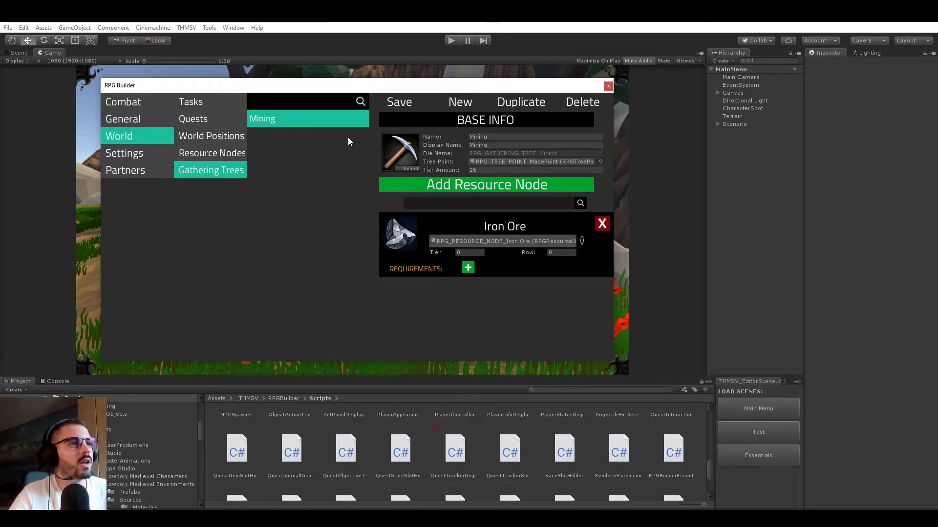
mouse_move(411, 154)
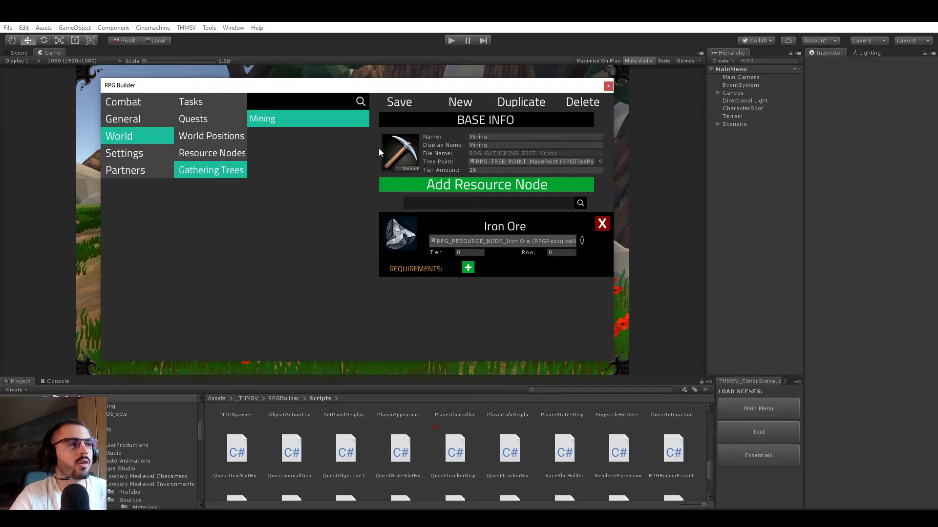
Check the Mining skill's gathering tree entry under General > Skills, then enter Play mode
left_click(122, 118)
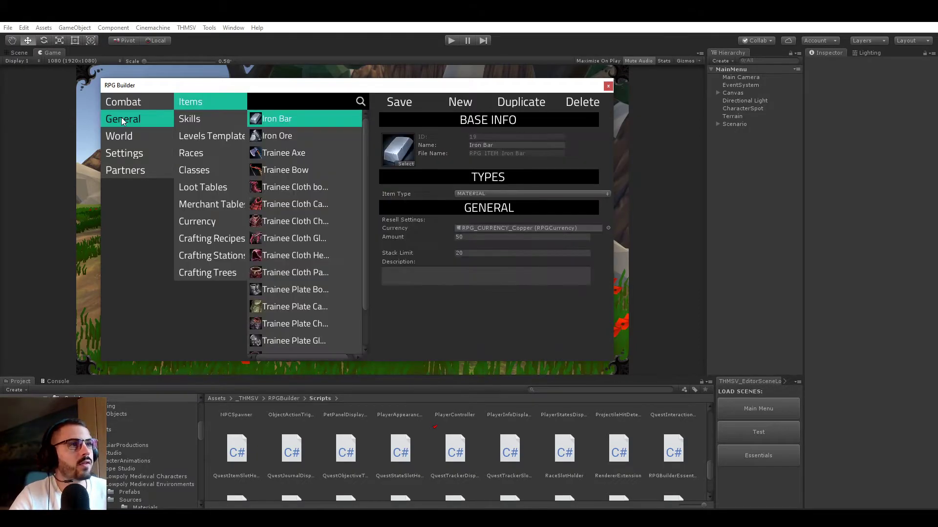
left_click(190, 118)
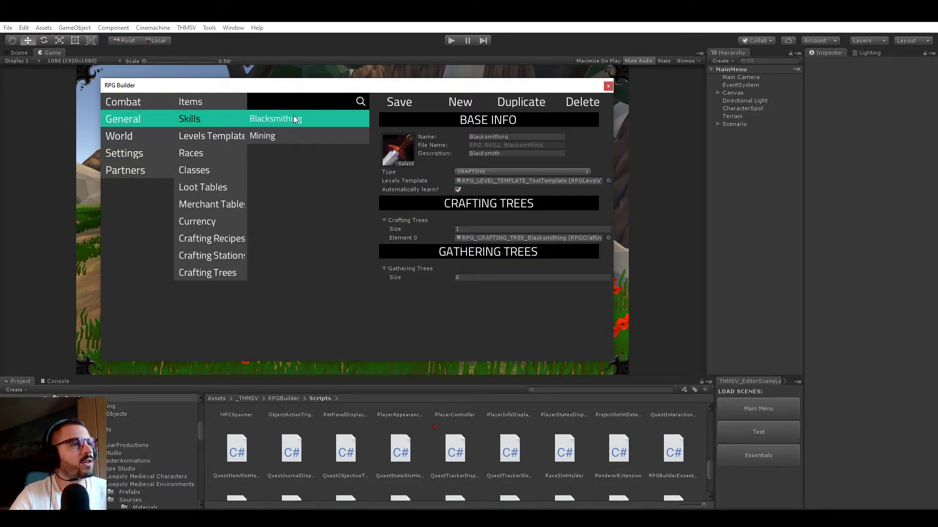
mouse_move(274, 136)
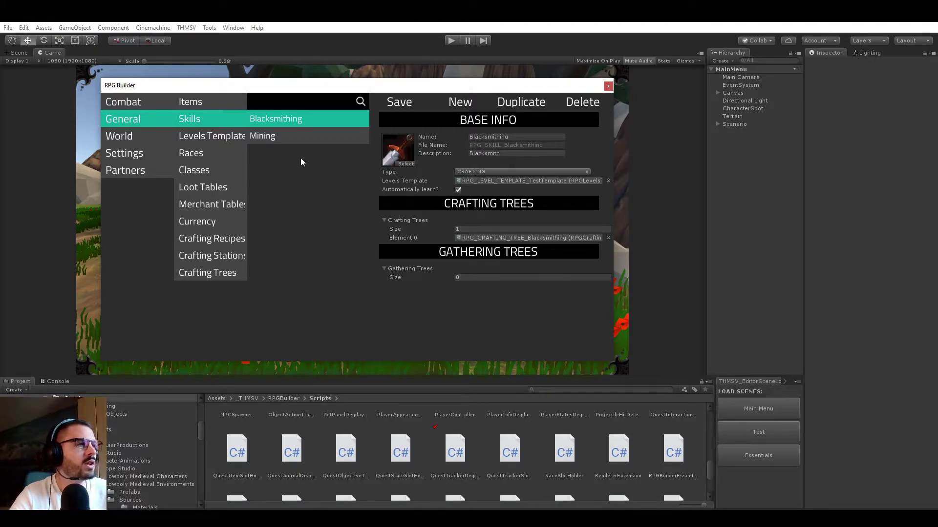
left_click(262, 136)
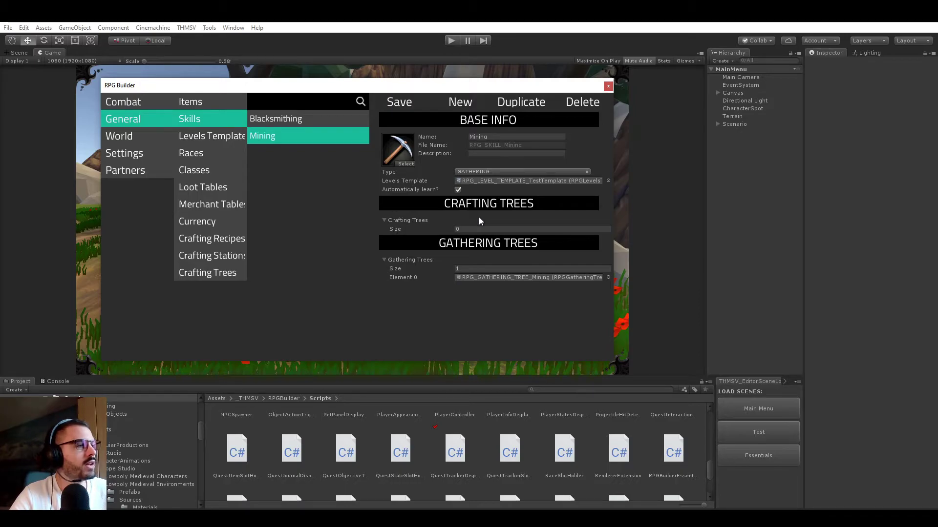
mouse_move(562, 282)
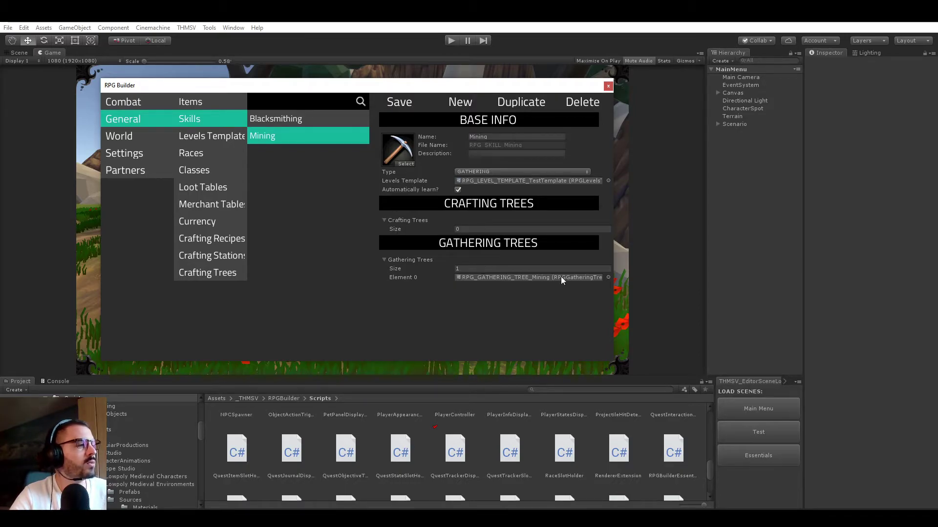
mouse_move(400, 173)
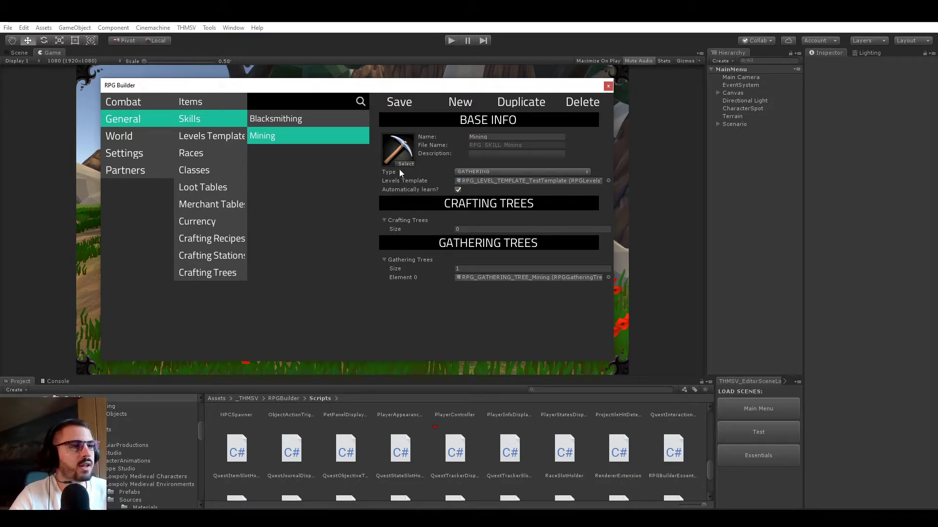
left_click(608, 85)
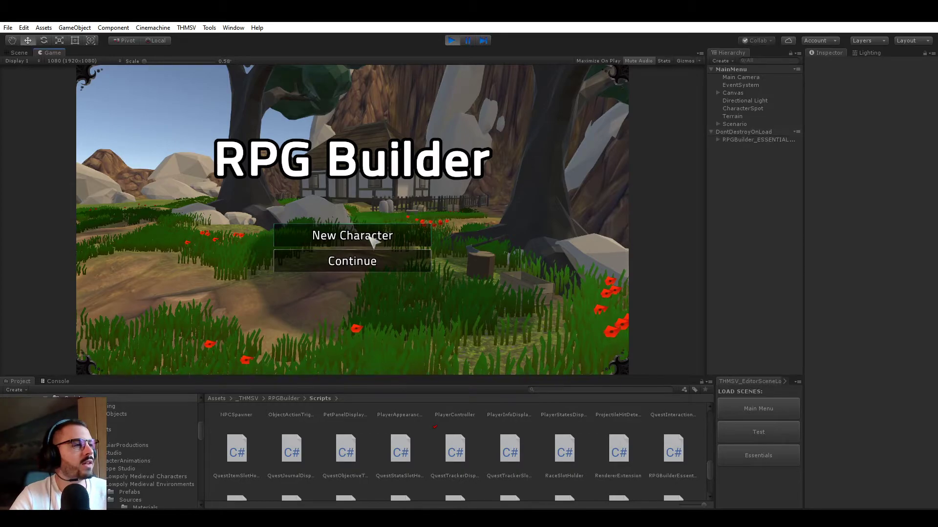
Create a new character named 566633 and start playing with it
left_click(352, 234)
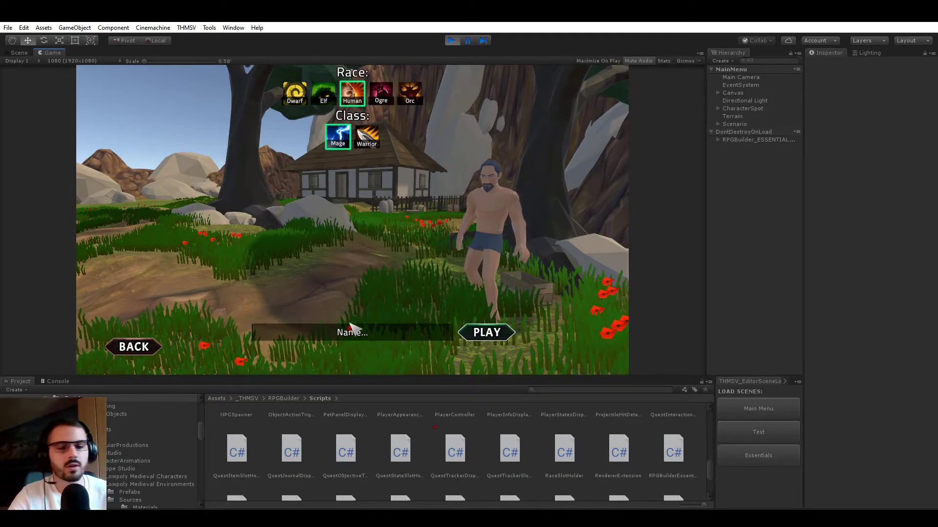
type("566633")
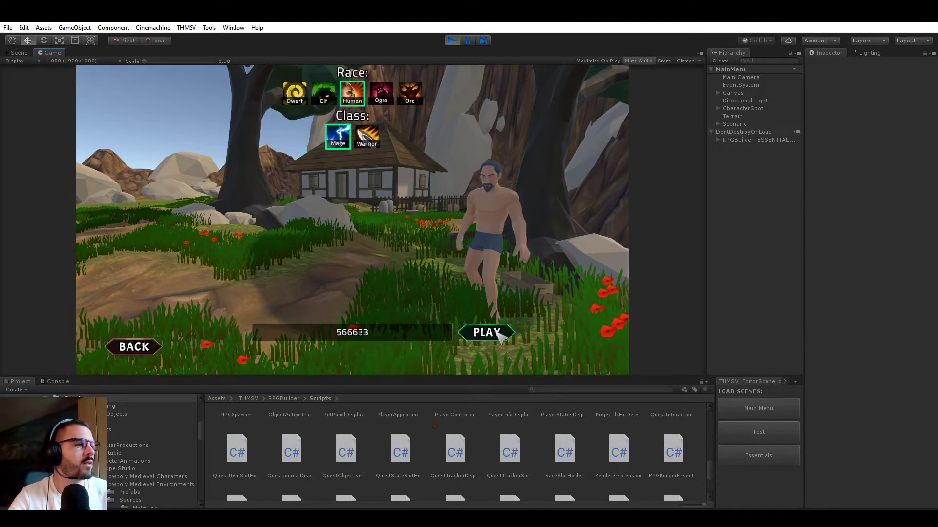
left_click(487, 332)
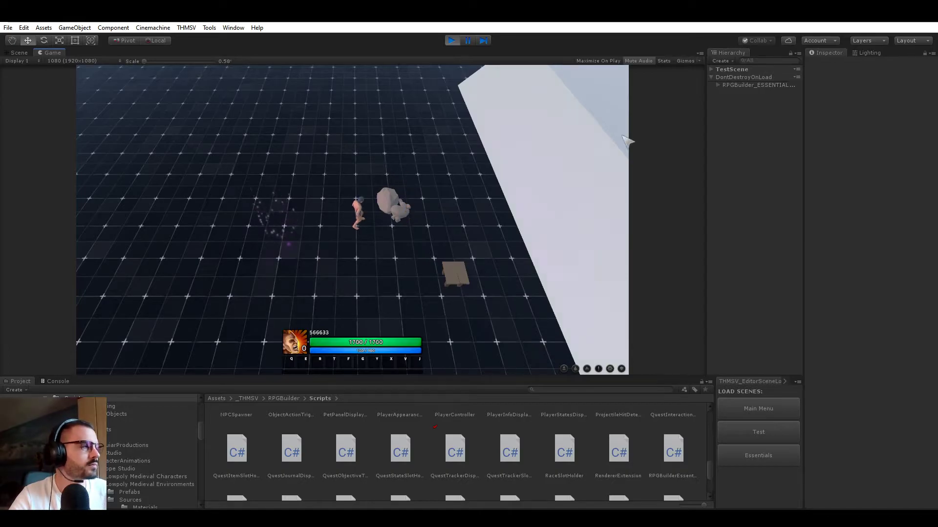
Set IN_IronOre's Resource Node to RPG_RESOURCE_NODE_Iron Ore with state Ready
left_click(18, 53)
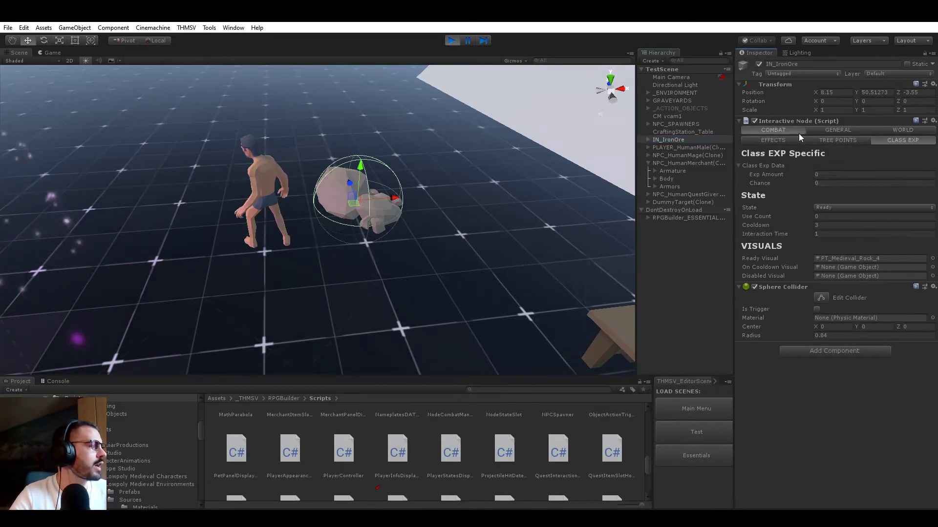
left_click(837, 130)
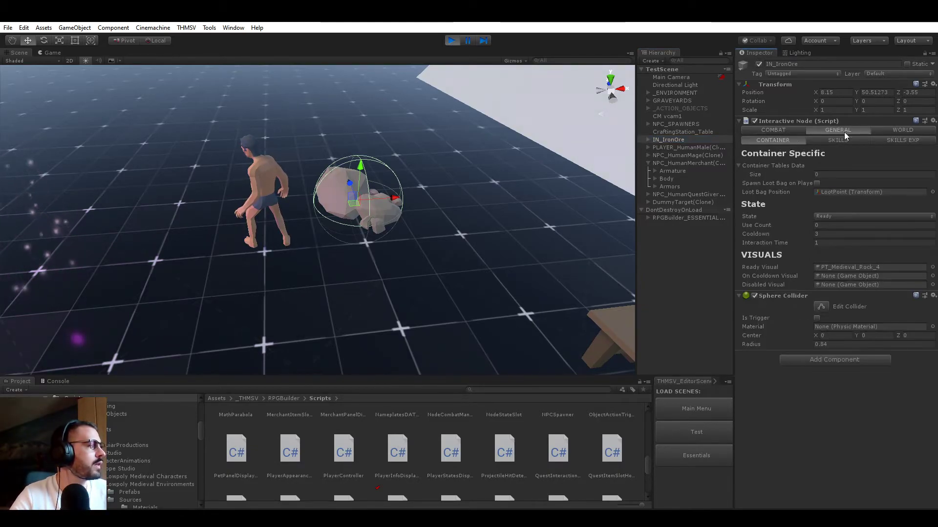
left_click(837, 140)
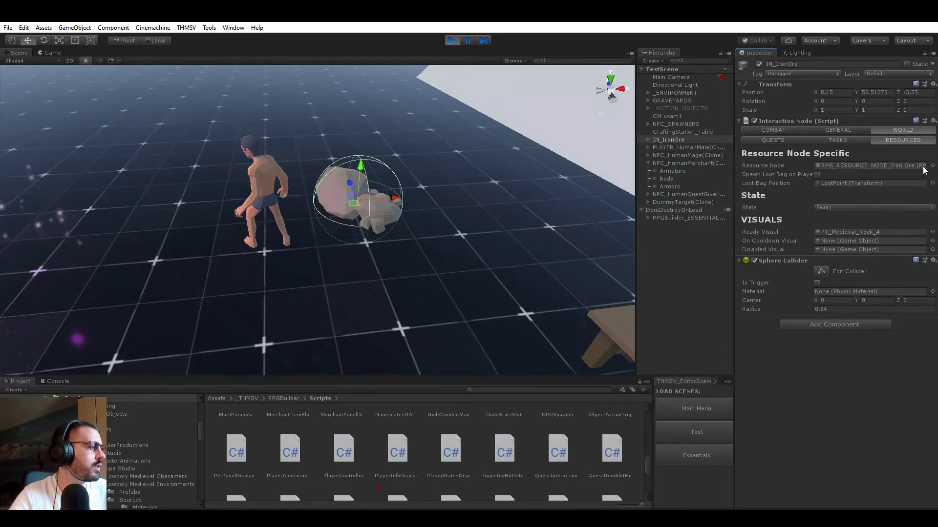
left_click(928, 165)
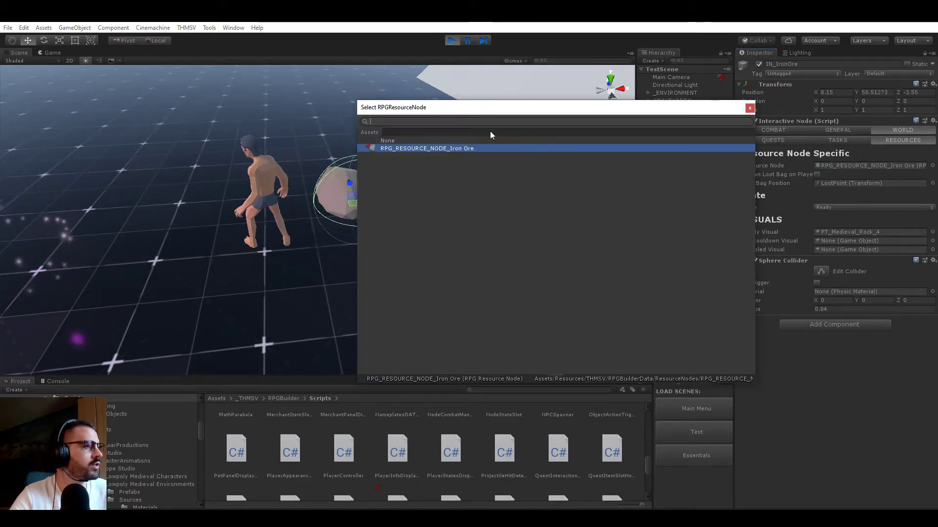
left_click(426, 149)
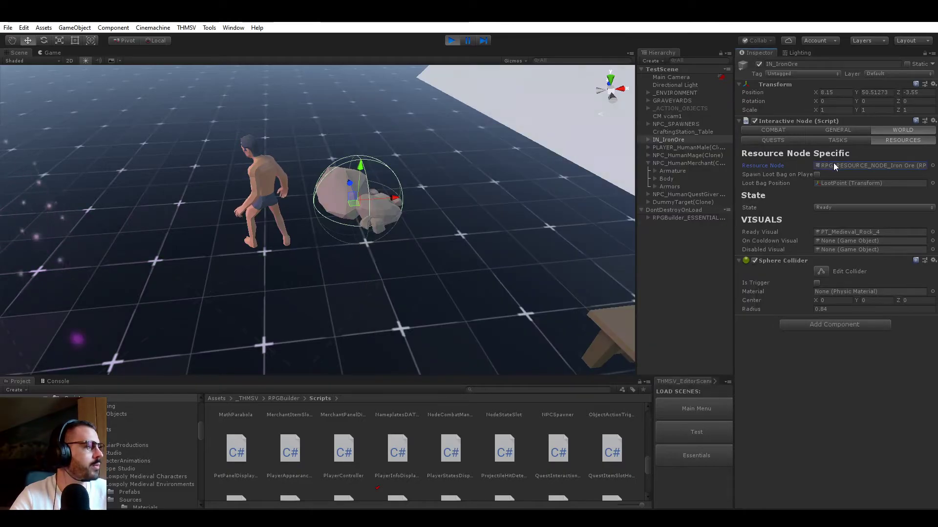
mouse_move(894, 195)
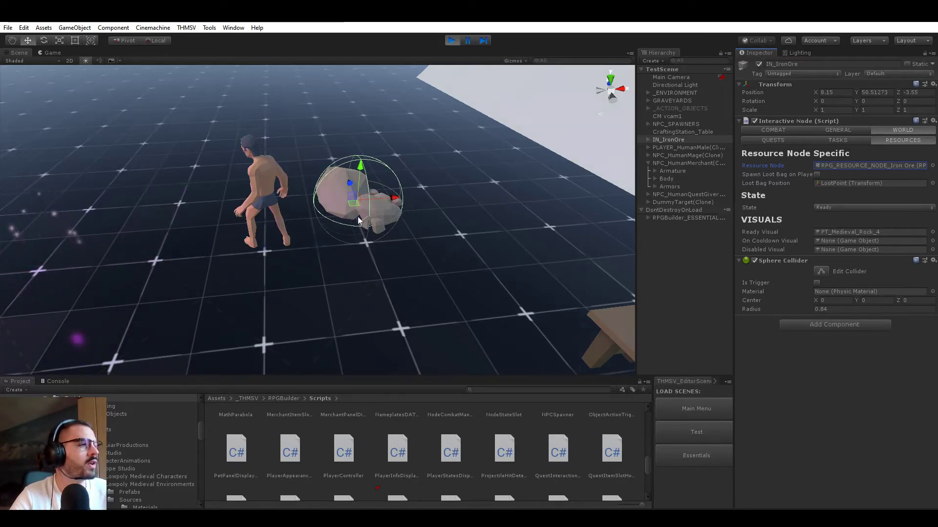
mouse_move(780, 239)
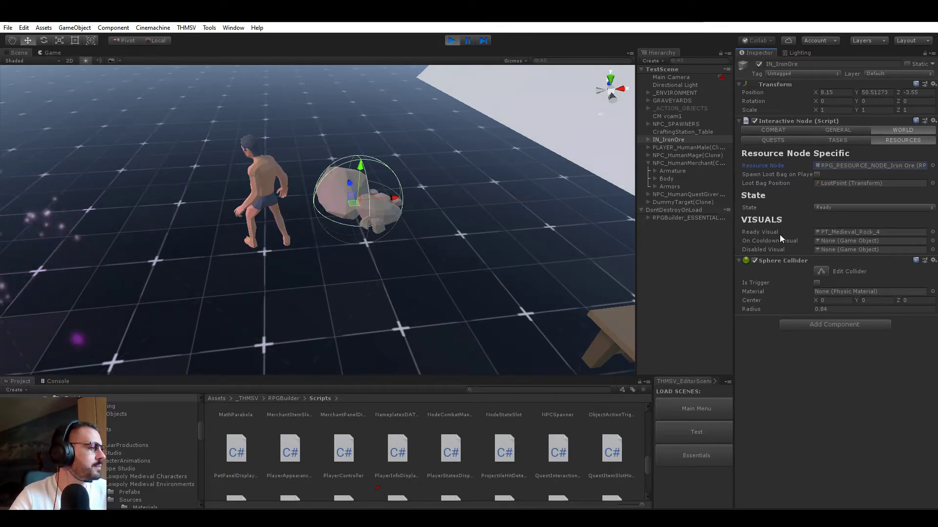
mouse_move(843, 204)
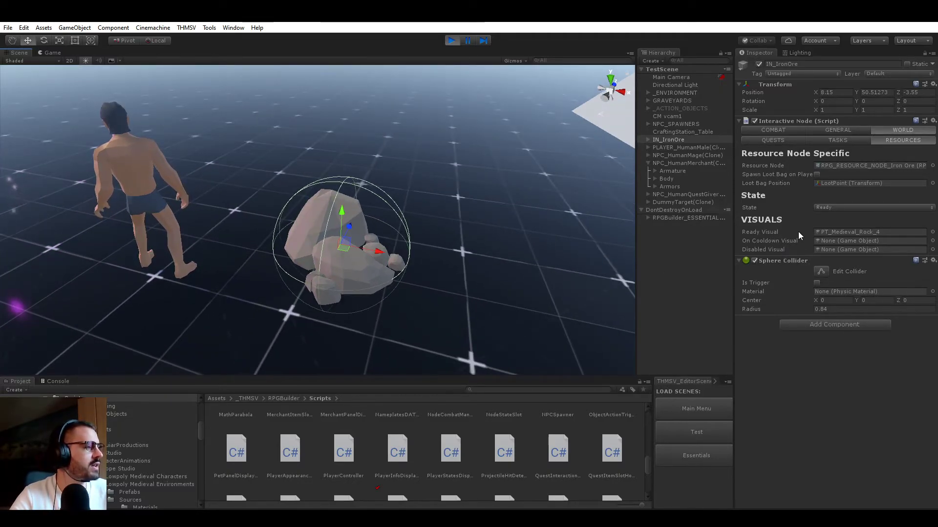
left_click(873, 207)
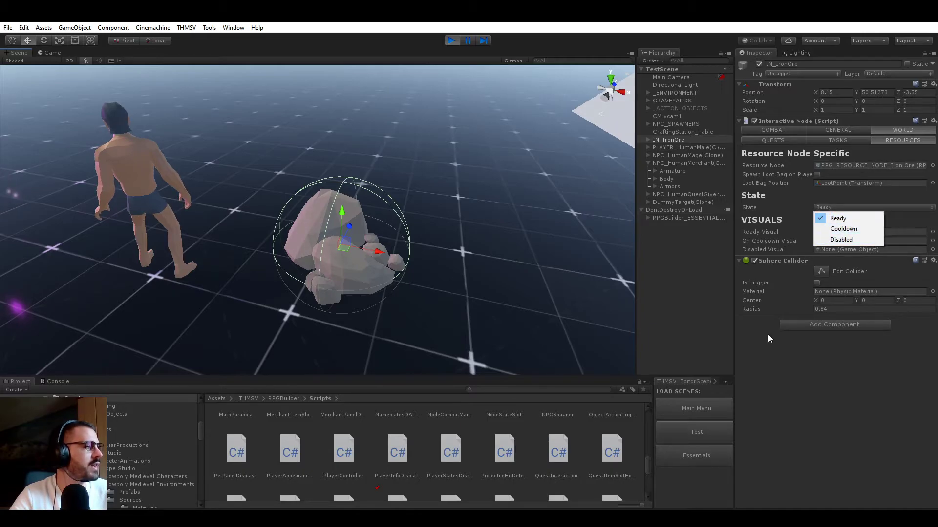
left_click(837, 218)
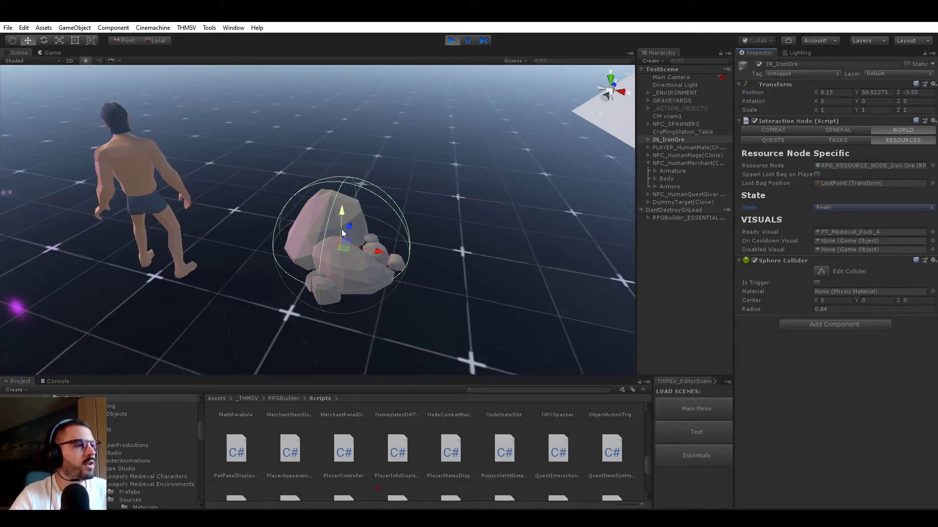
left_click(50, 53)
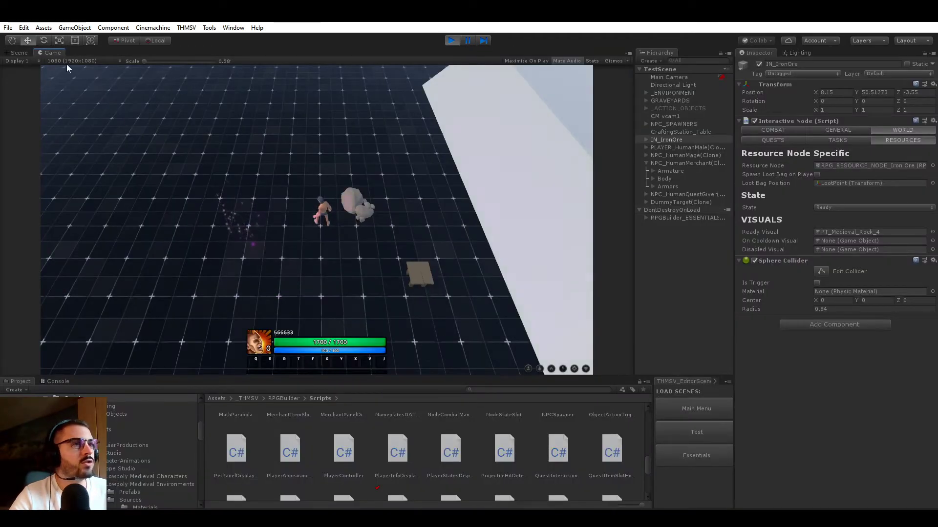
left_click(18, 53)
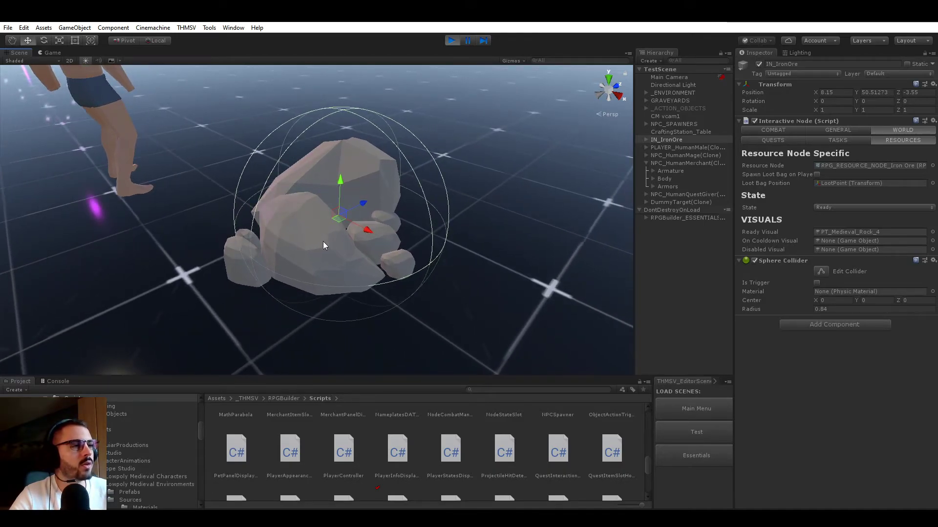
mouse_move(308, 209)
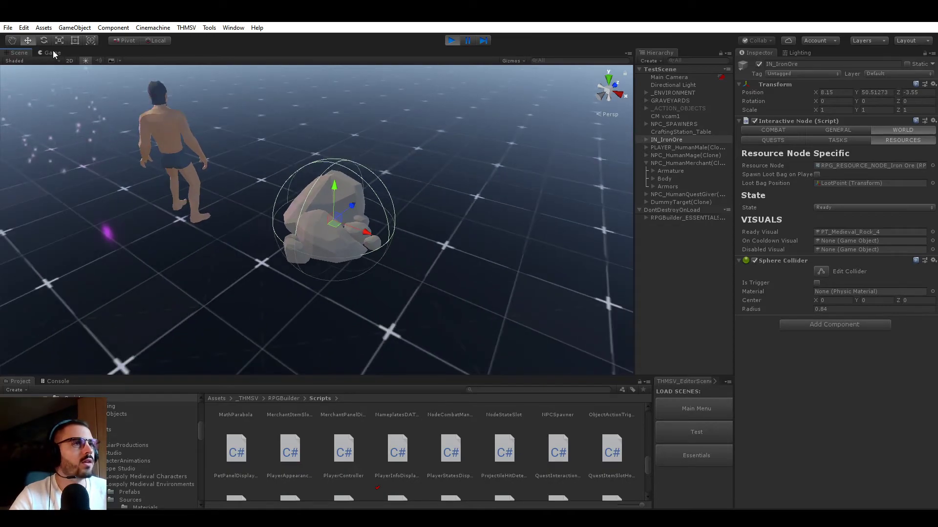
left_click(51, 53)
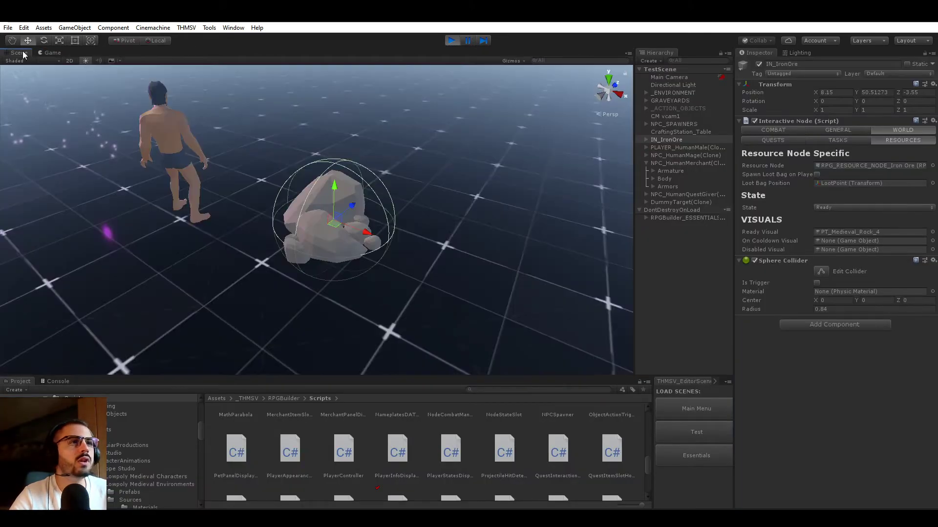
Add a cube child to the copied rock under IN_IronOre and use it as On Cooldown Visual
left_click(646, 139)
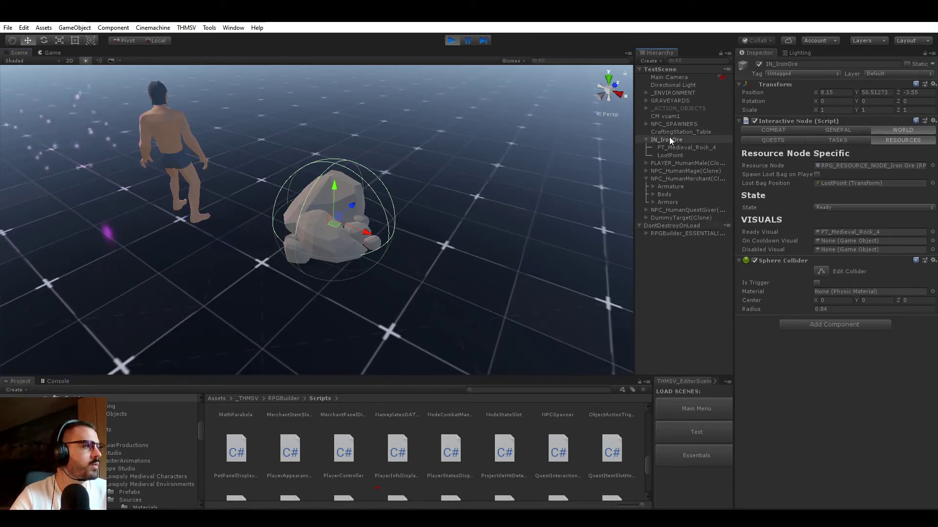
left_click(686, 147)
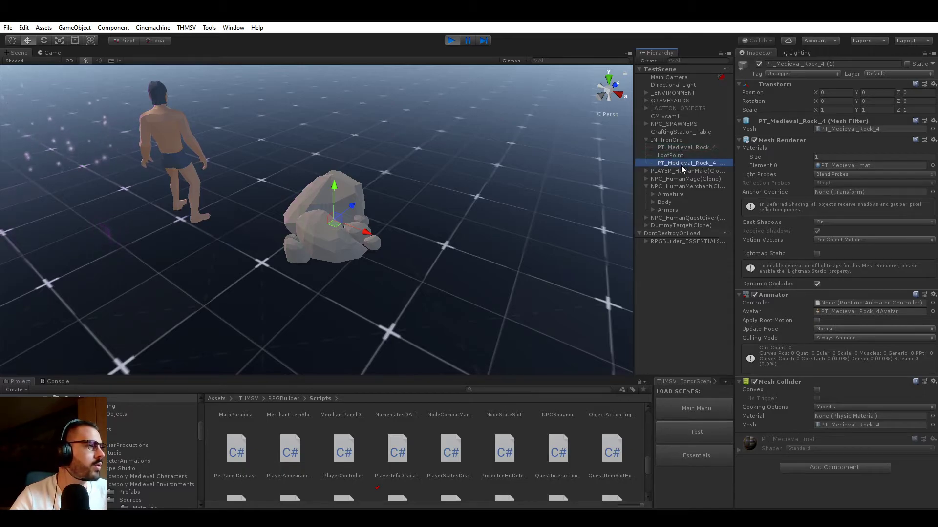
right_click(682, 162)
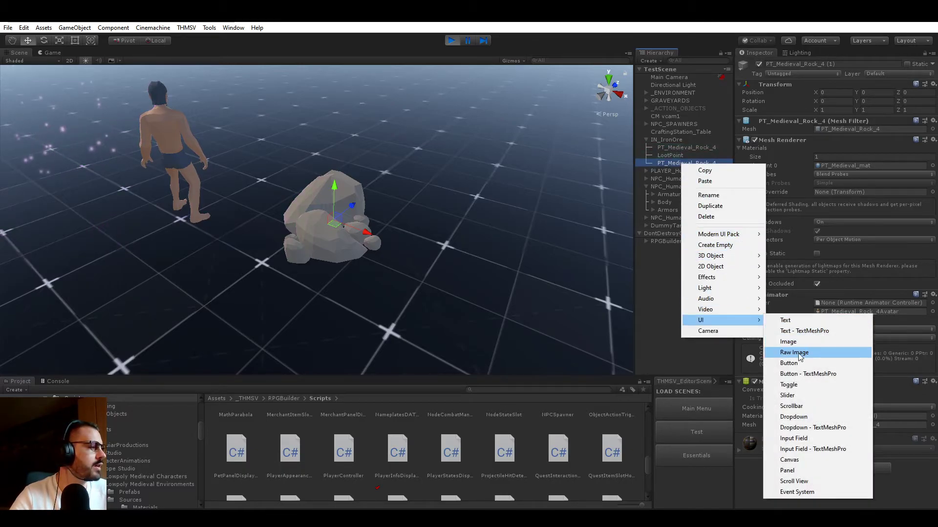
mouse_move(710, 256)
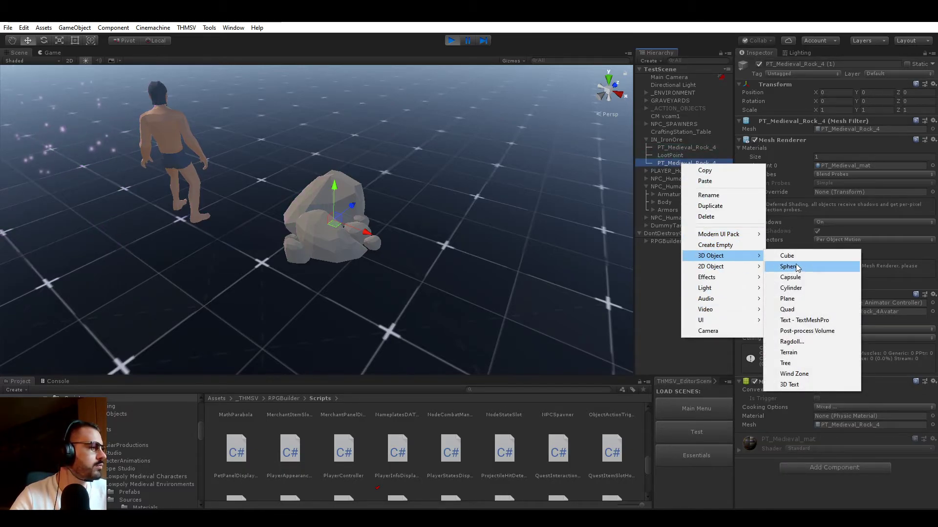
left_click(786, 255)
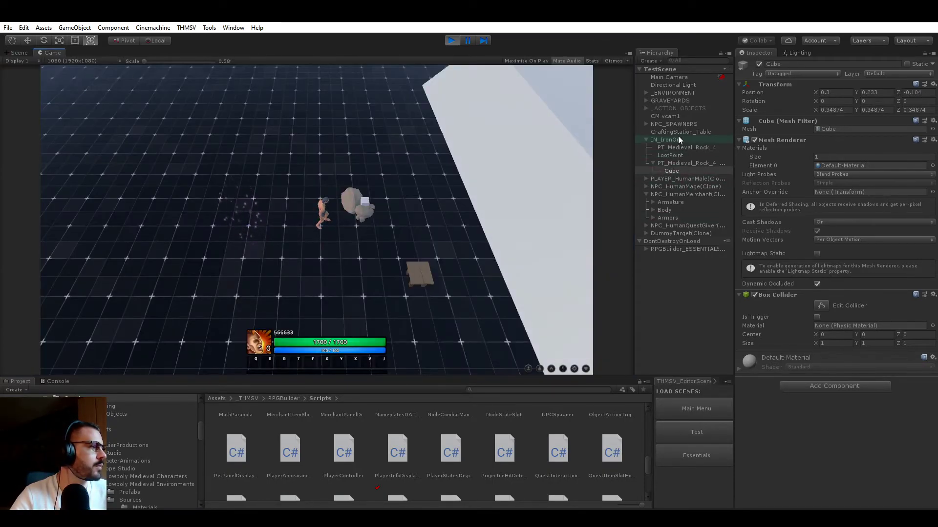
left_click(666, 139)
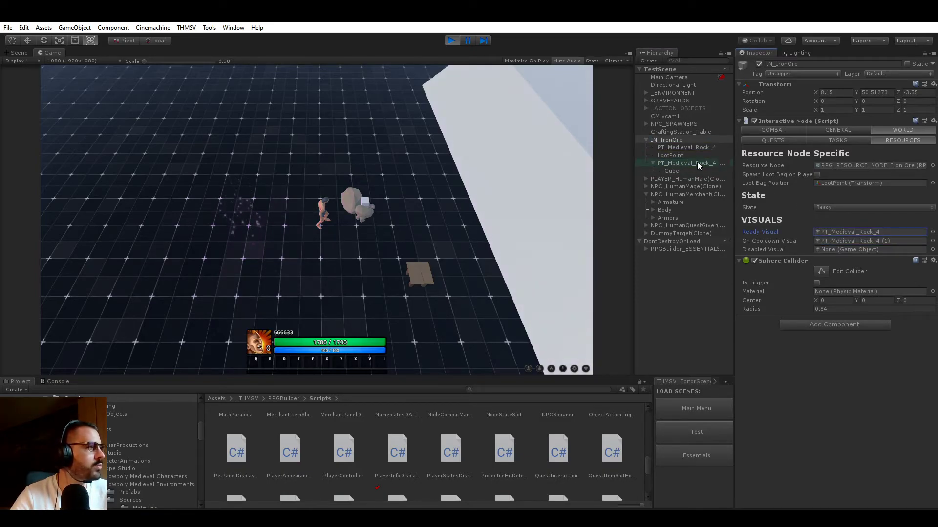
Play the scene and take 2 Iron Ore from the harvested node's loot
left_click(686, 162)
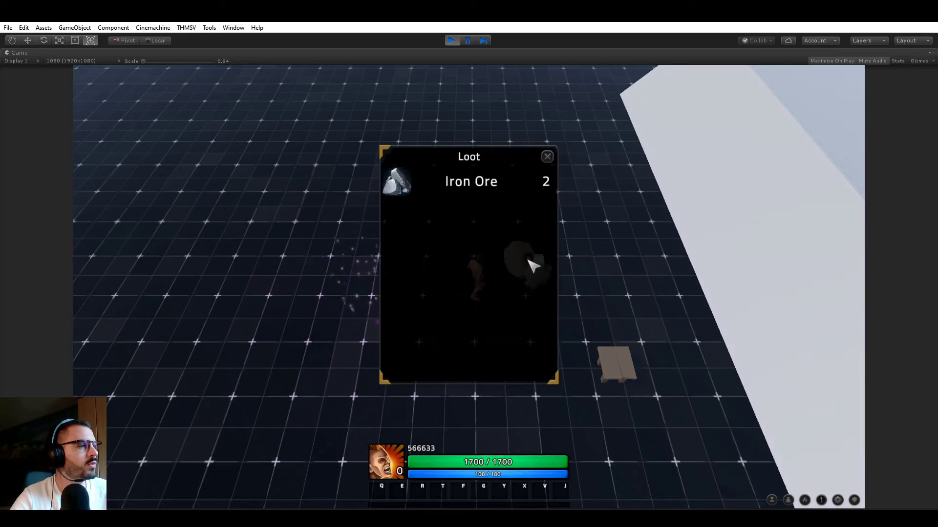
left_click(546, 156)
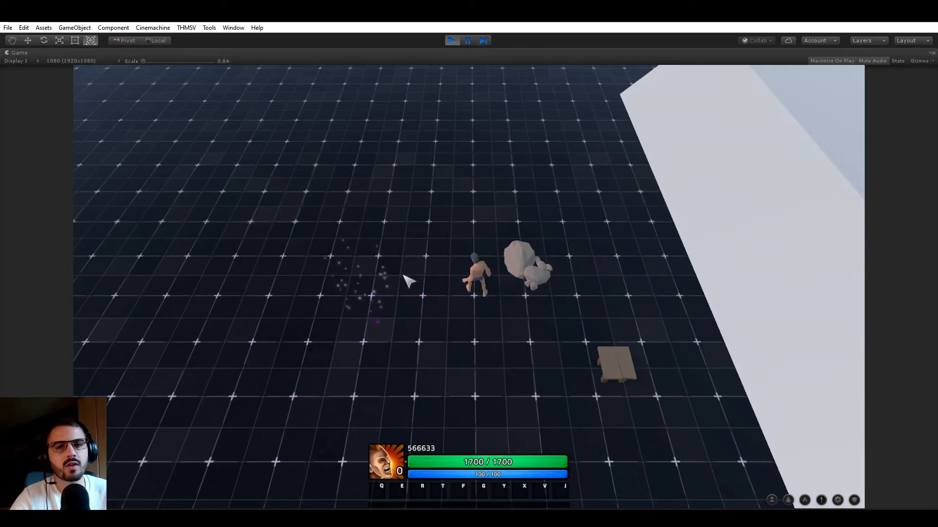
mouse_move(401, 212)
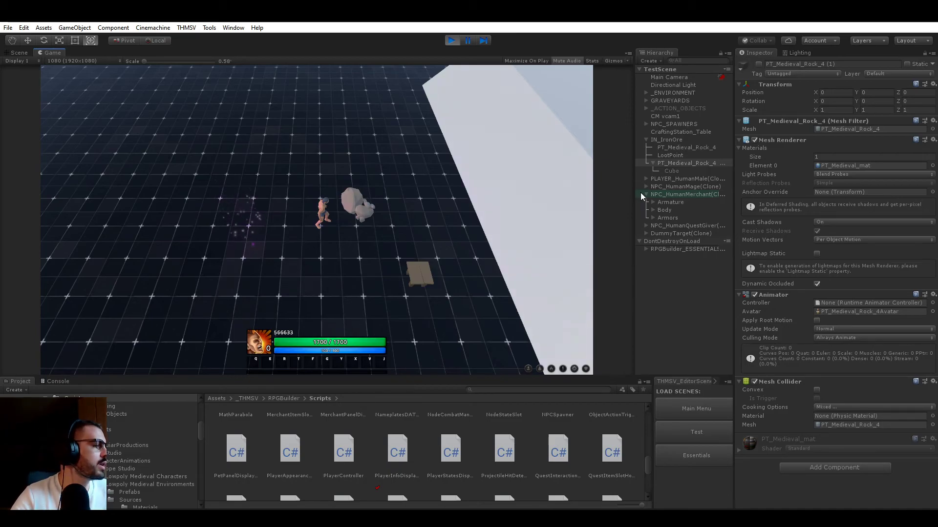
Spend a point on the bottom fire talent, then loot Iron Ore from the node
left_click(666, 139)
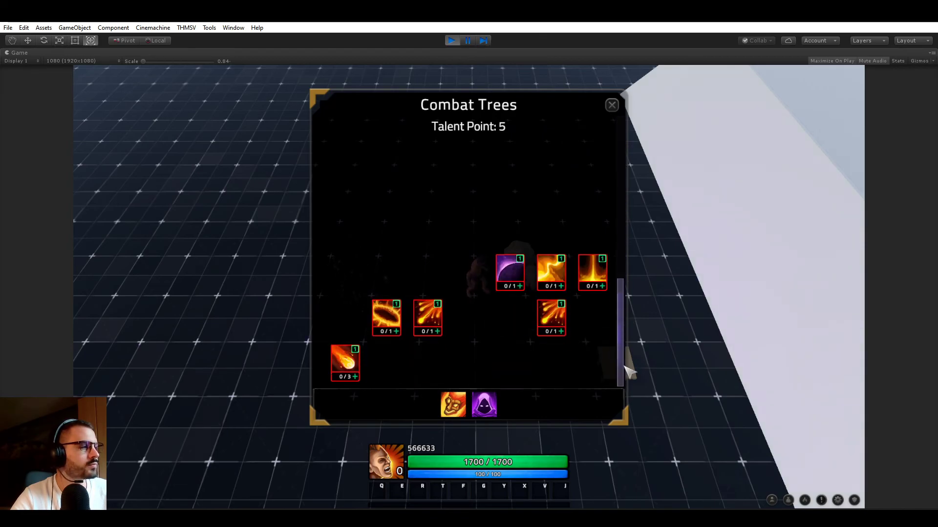
mouse_move(490, 335)
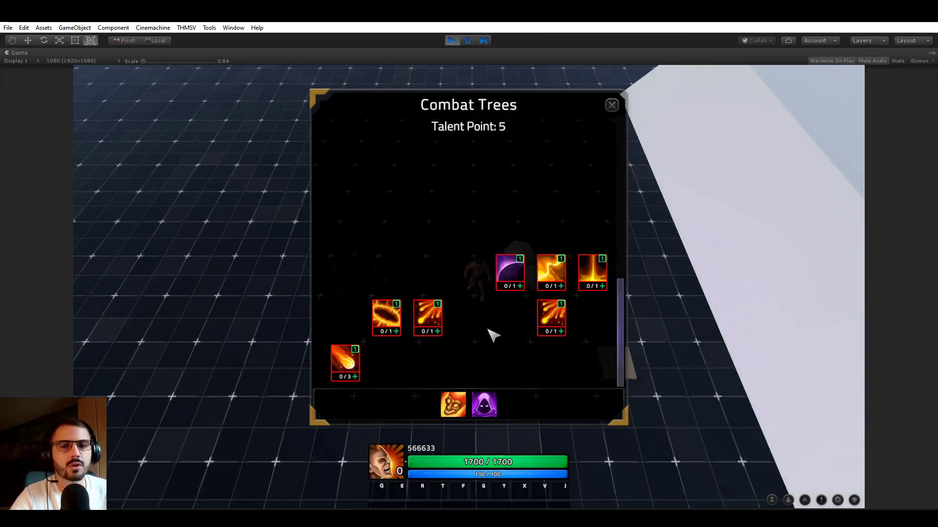
mouse_move(495, 332)
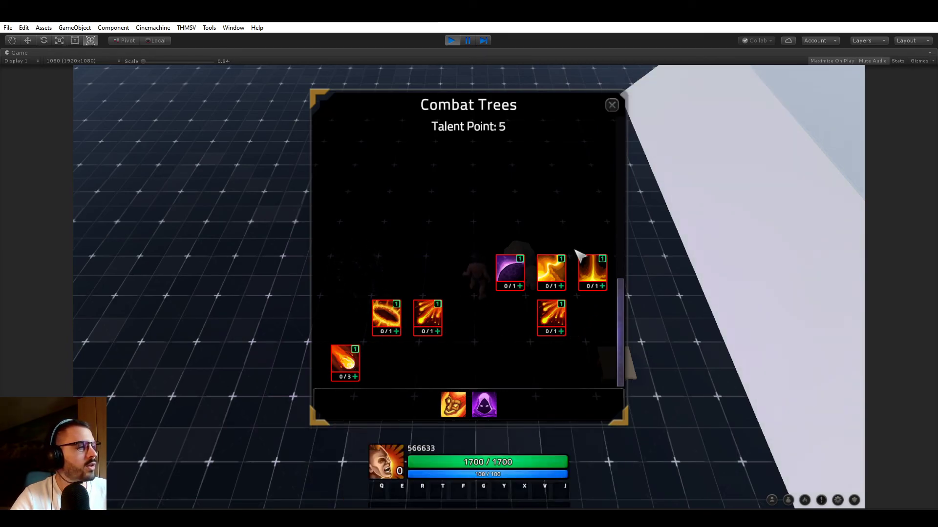
mouse_move(469, 119)
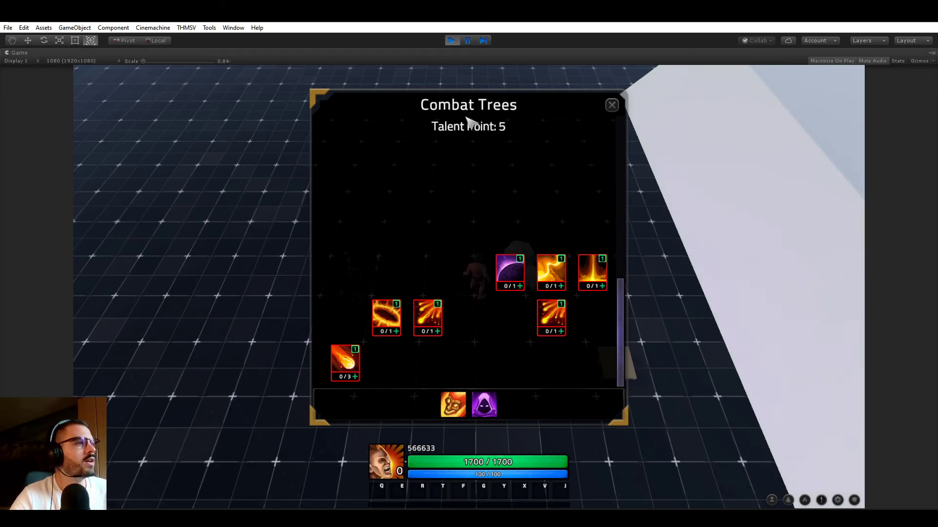
mouse_move(443, 365)
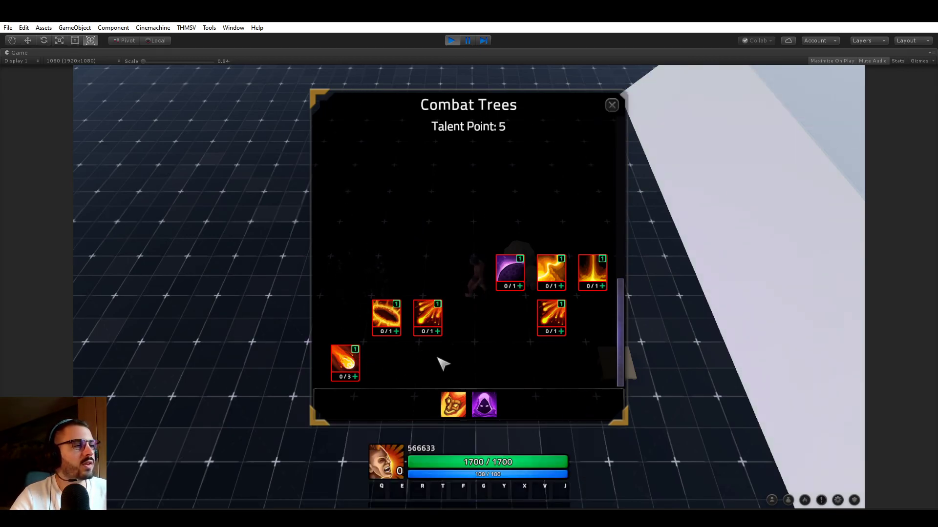
mouse_move(345, 362)
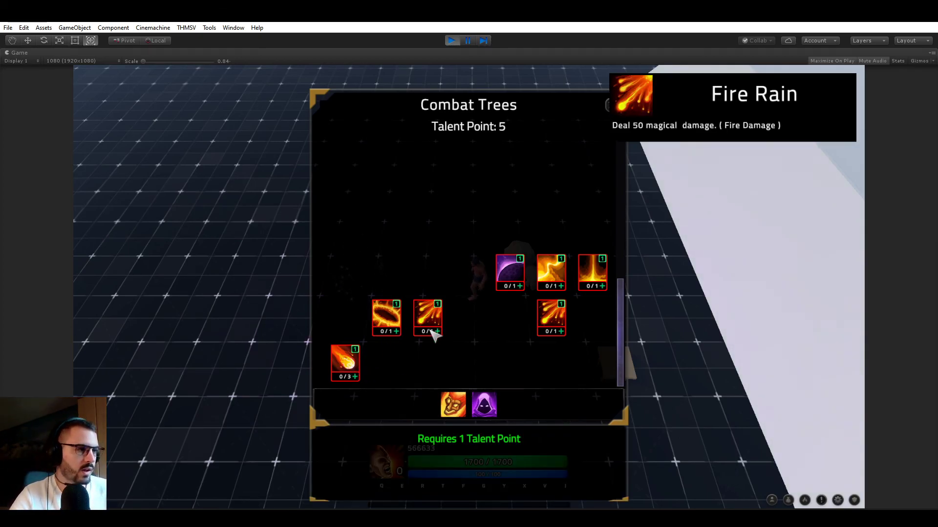
mouse_move(550, 317)
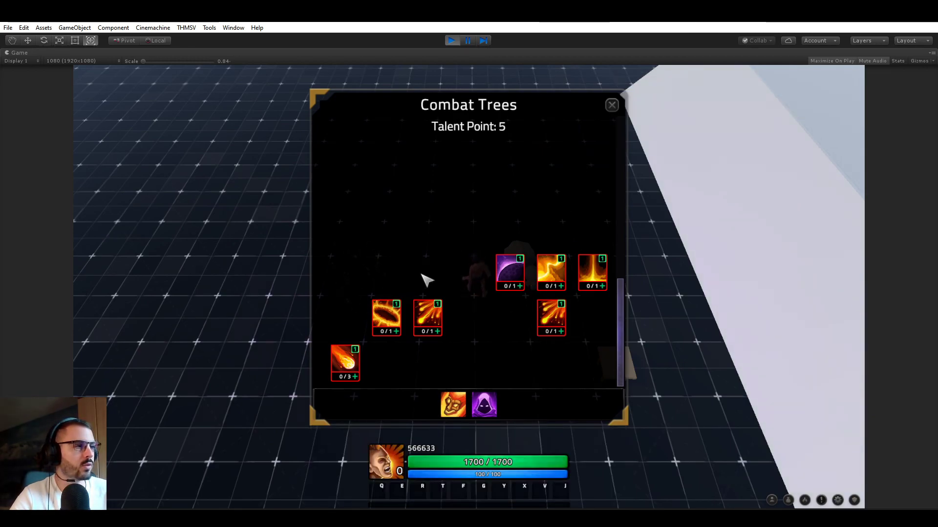
left_click(354, 367)
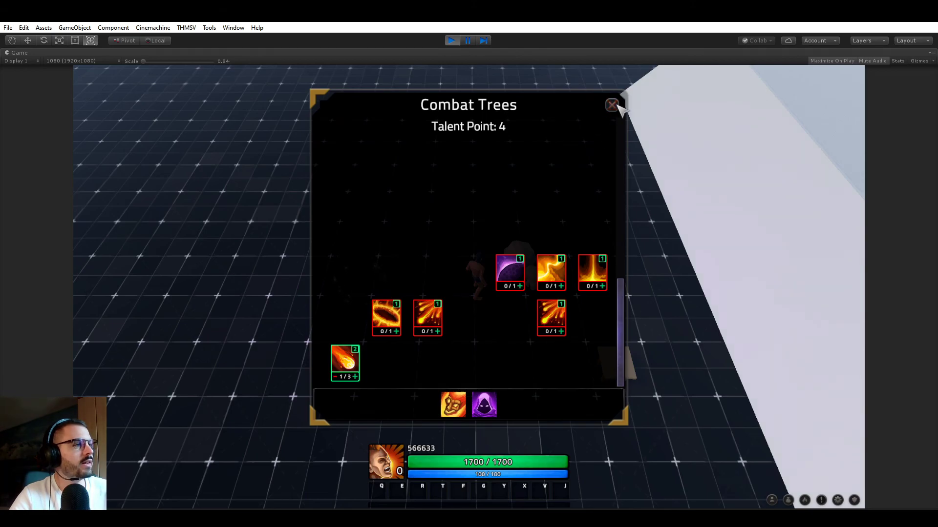
left_click(611, 105)
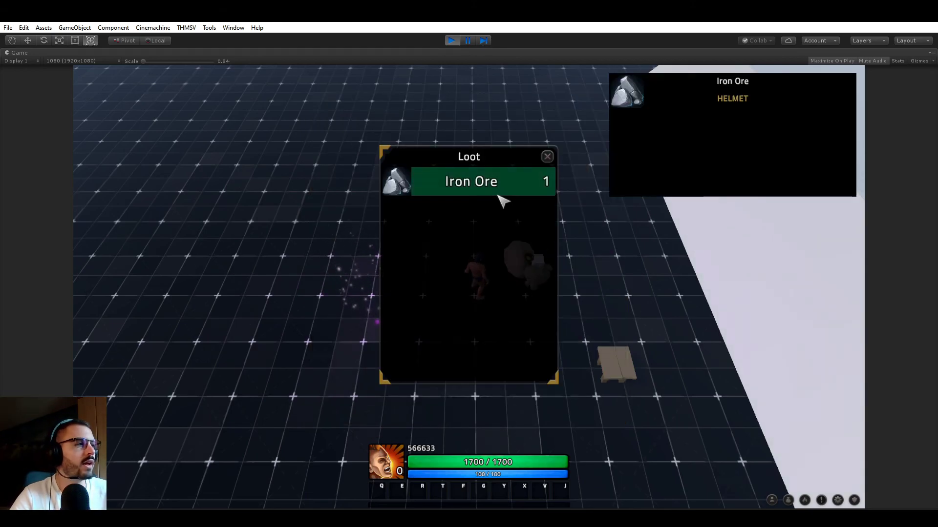
left_click(546, 156)
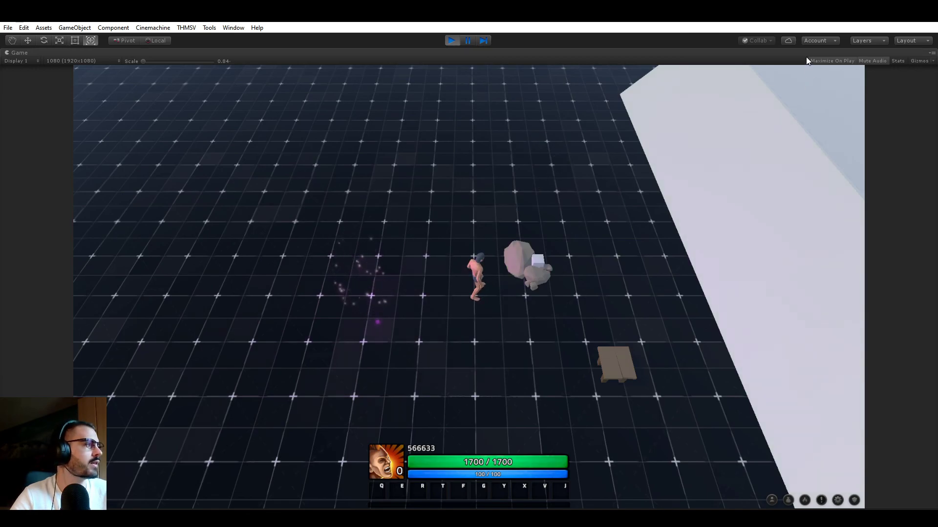